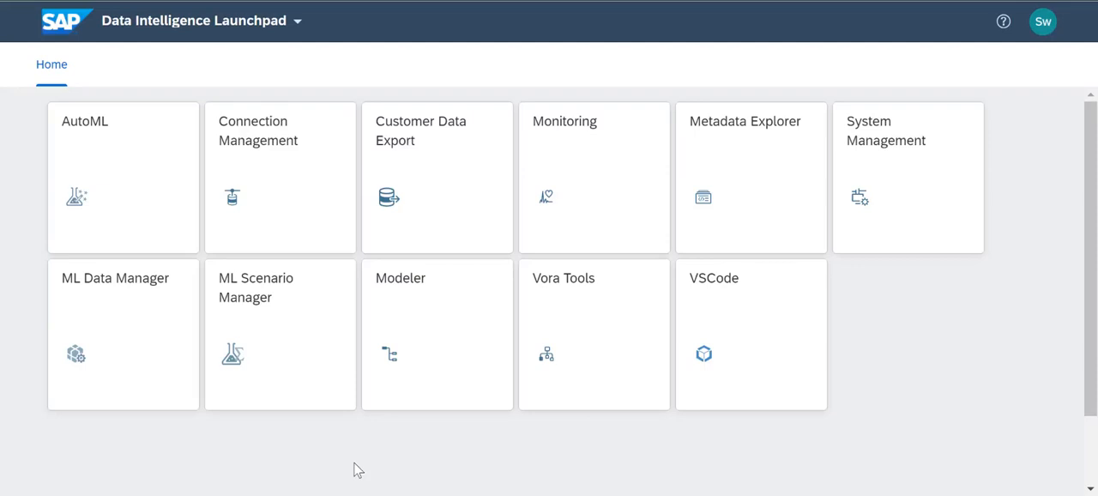
Step: Launch the Modeler application from the Launchpad home page
{"action": "left_click", "coordinate": [436, 335]}
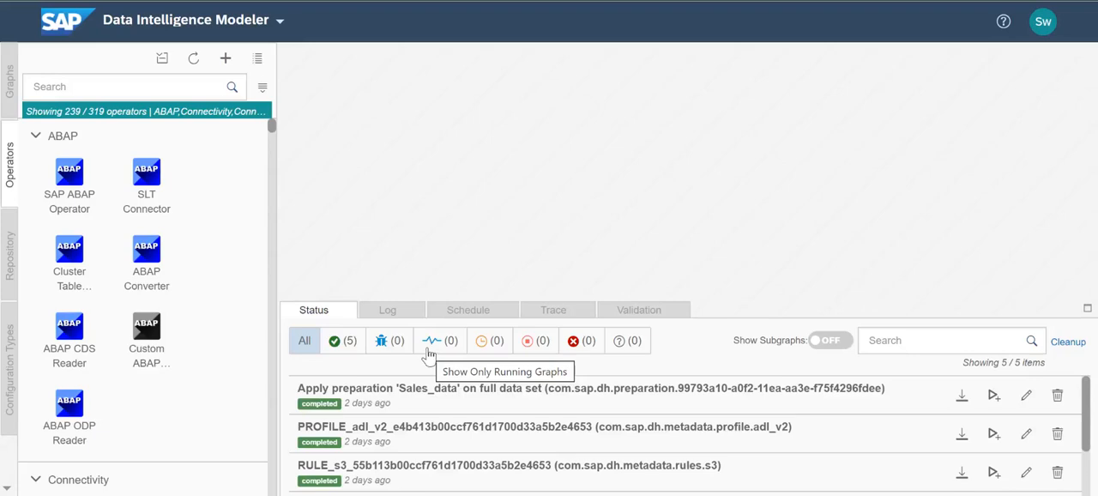
{"action": "mouse_move", "coordinate": [13, 95]}
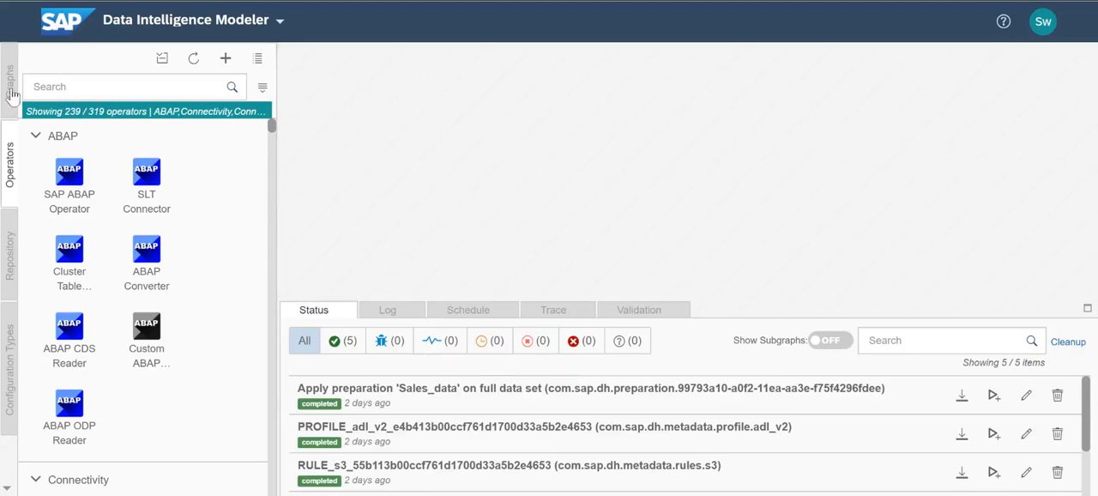
Step: Create a new empty graph (Untitled_zkz) from the Graphs list
{"action": "left_click", "coordinate": [9, 77]}
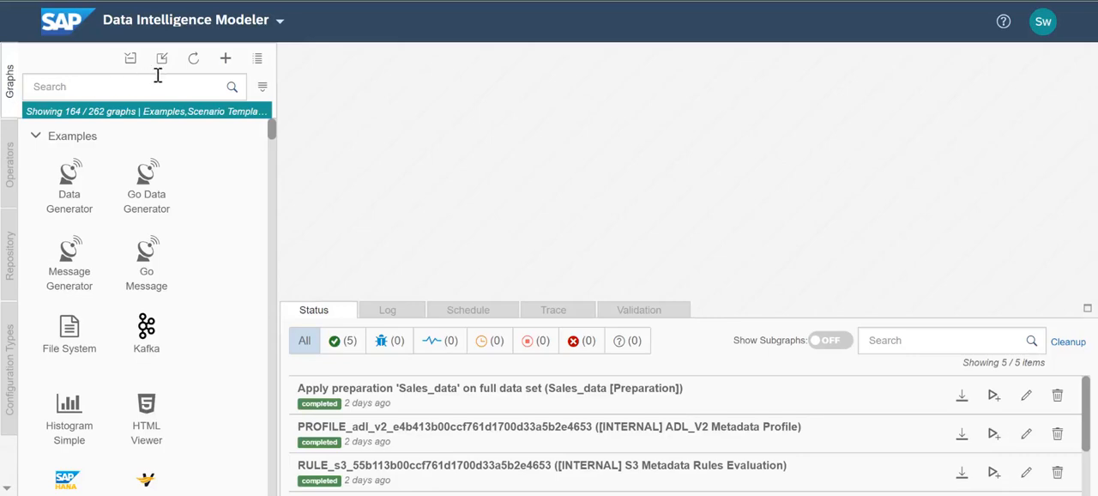
{"action": "left_click", "coordinate": [225, 59]}
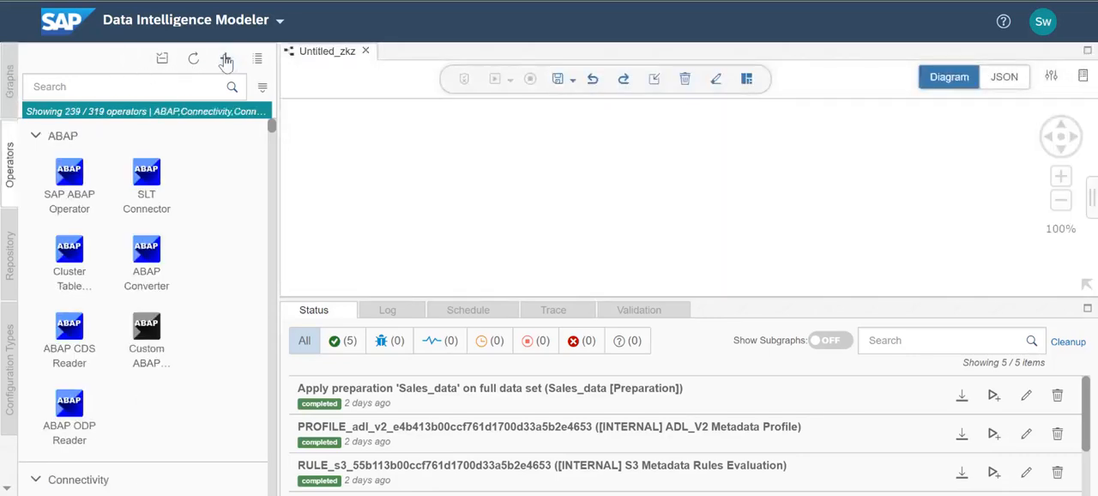
{"action": "mouse_move", "coordinate": [224, 58]}
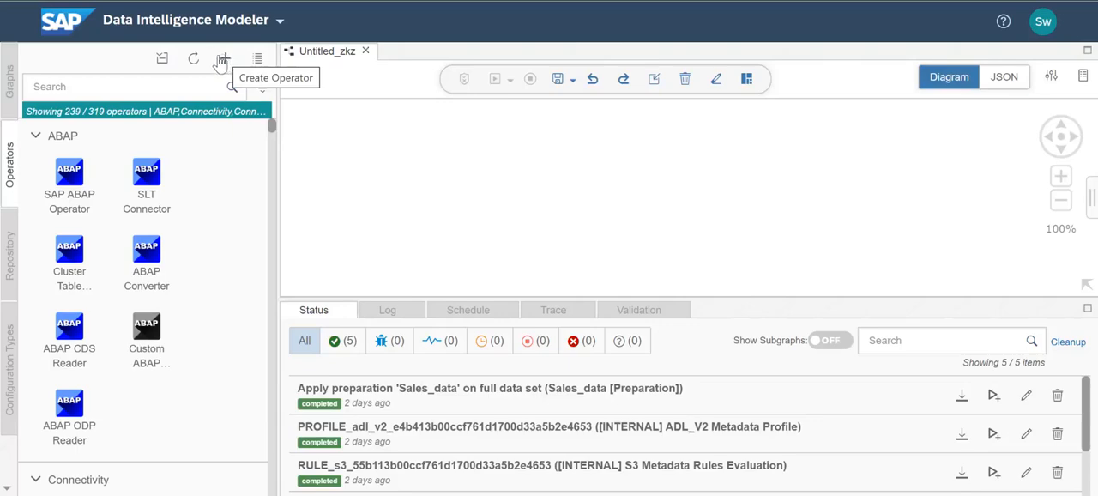
{"action": "mouse_move", "coordinate": [10, 103]}
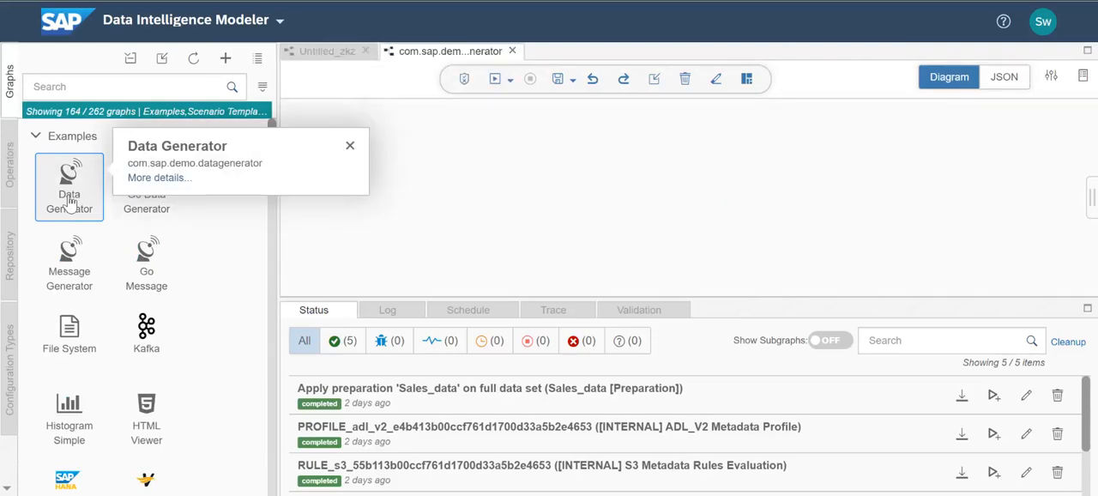
Step: Load the Data Generator example graph showing a Data Generator feeding a terminal
{"action": "double_click", "coordinate": [68, 185]}
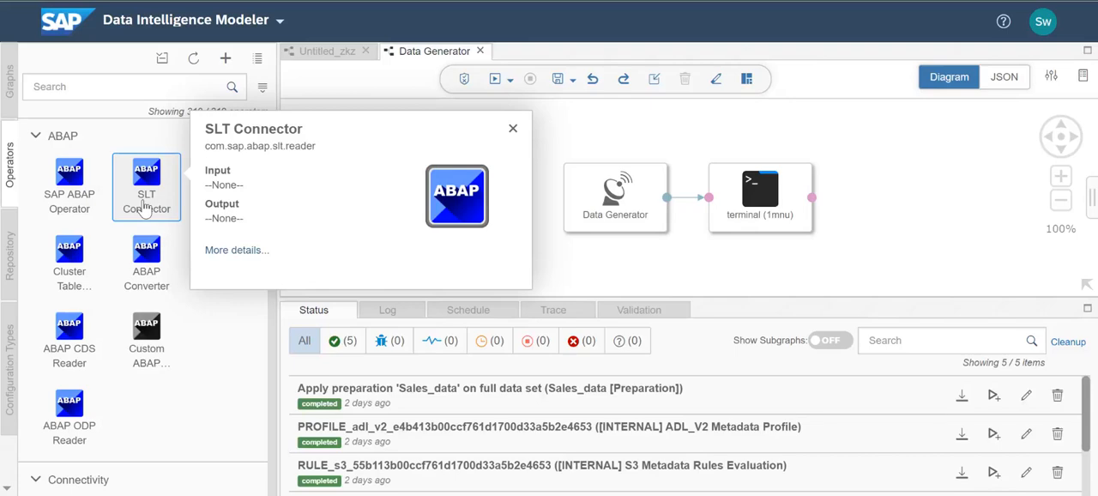
Step: Filter the operator list to only the Connectivity (via Flowagent) category, 27 of 319 operators
{"action": "left_click", "coordinate": [261, 86]}
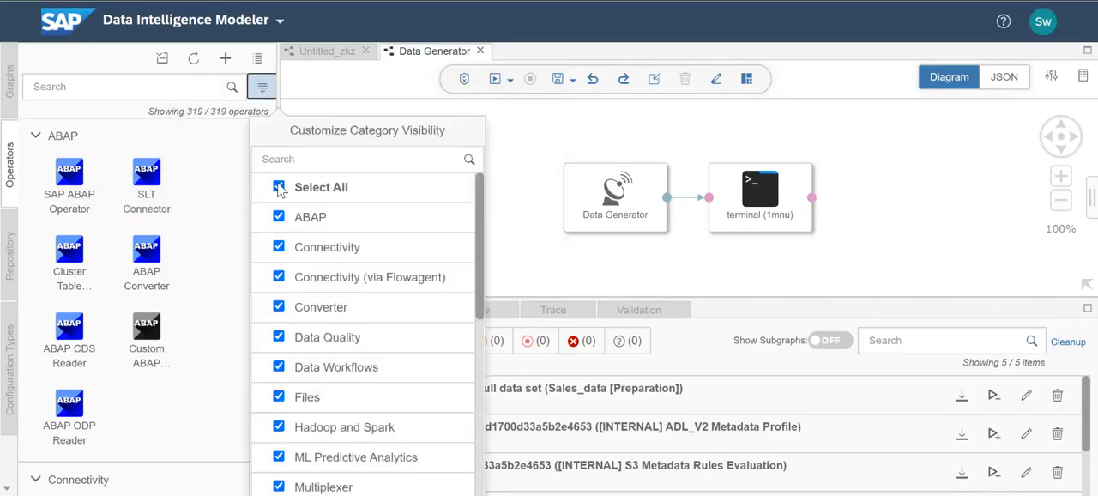
{"action": "left_click", "coordinate": [278, 188]}
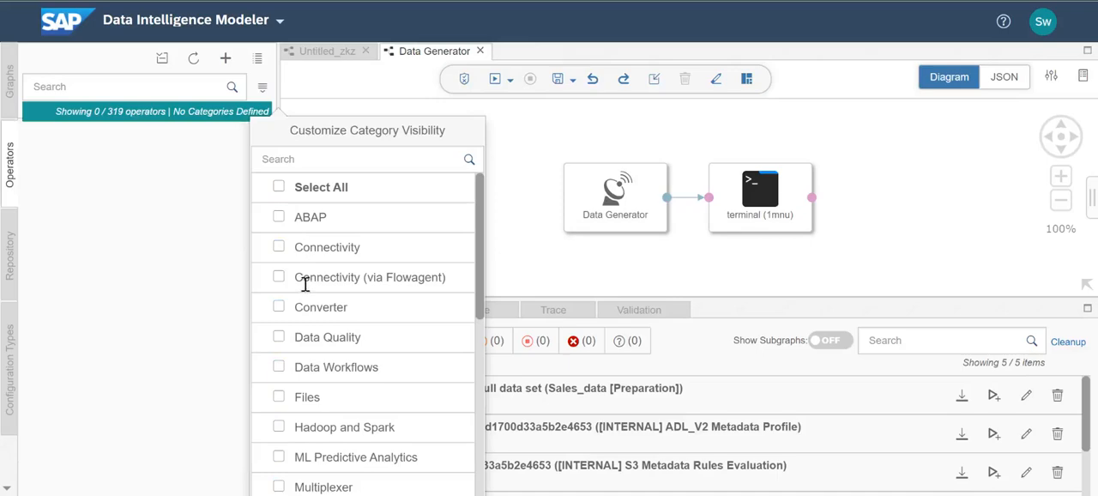
{"action": "left_click", "coordinate": [278, 276]}
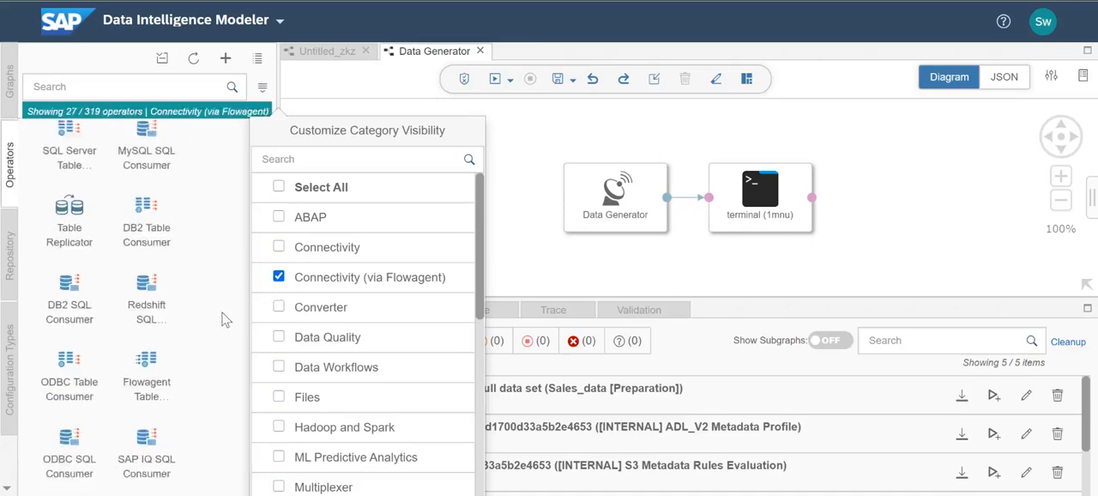
{"action": "scroll", "scroll_direction": "down", "scroll_amount": 3}
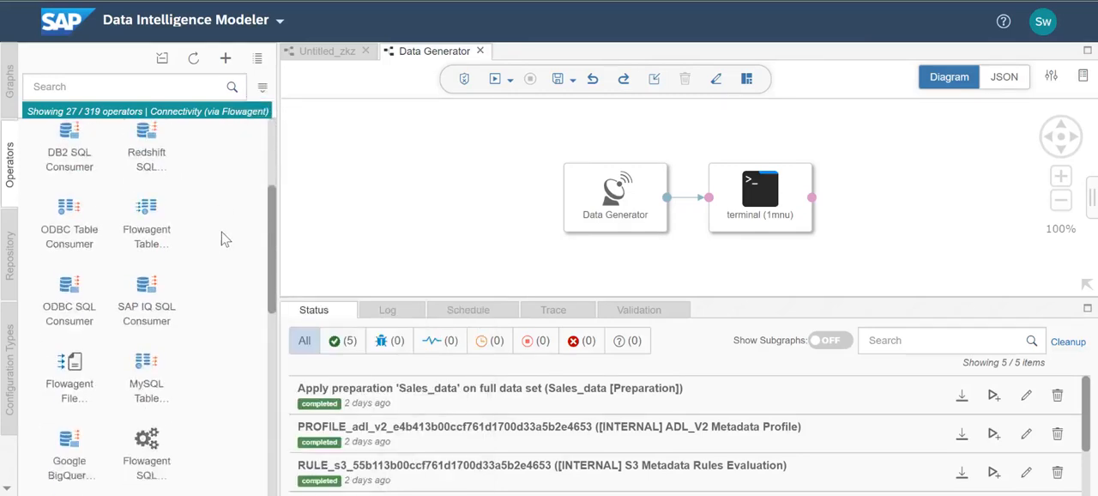
Step: Review Oracle Table Consumer, then clear the Connectivity (via Flowagent) category from the filter
{"action": "left_click", "coordinate": [69, 300]}
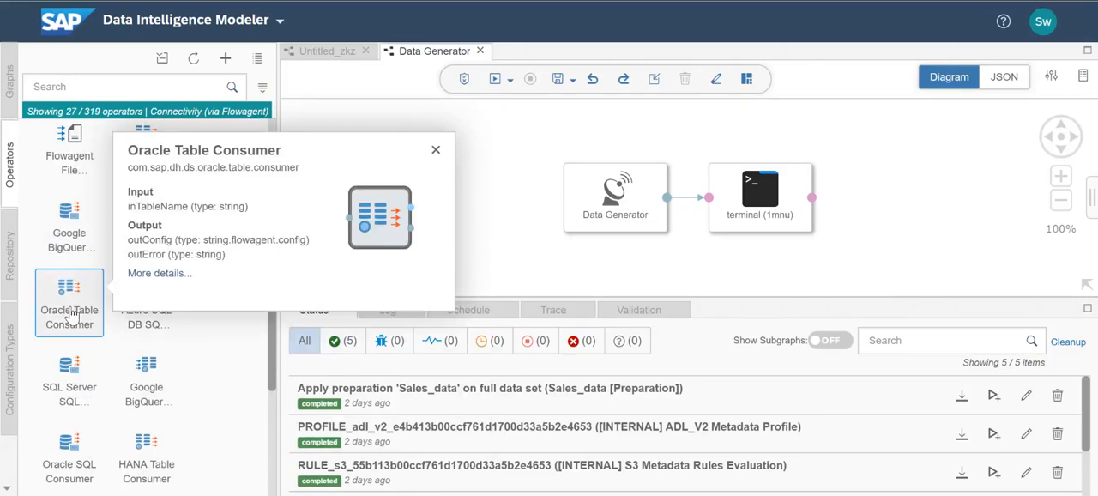
{"action": "left_click", "coordinate": [261, 86]}
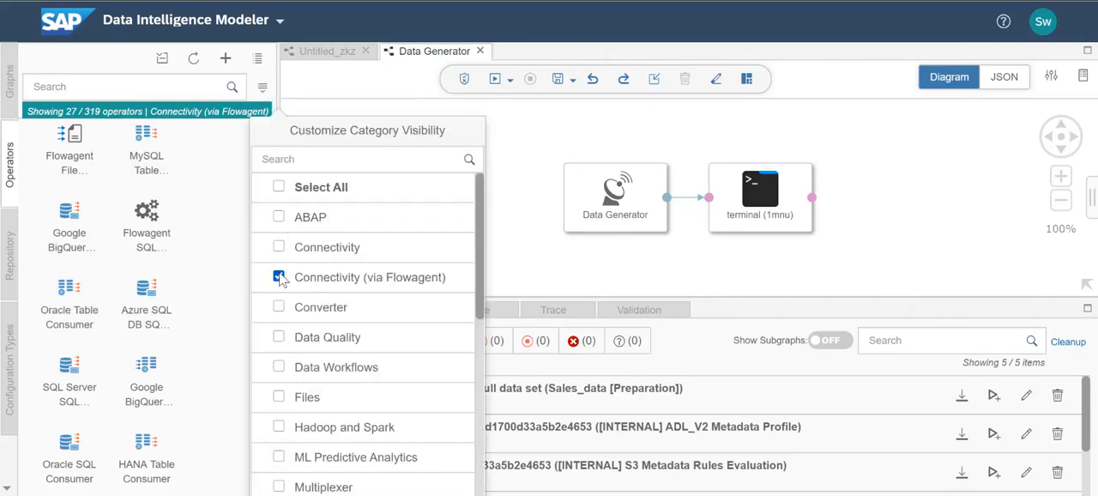
{"action": "left_click", "coordinate": [278, 336]}
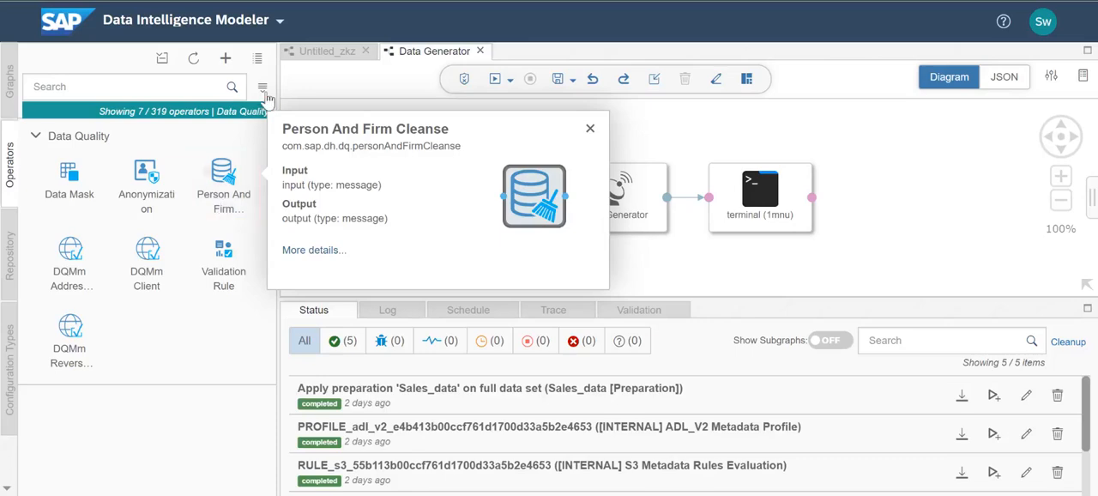
Step: Show only SAP Machine Learning Core Operators and read Functional Services' supported services
{"action": "left_click", "coordinate": [263, 88]}
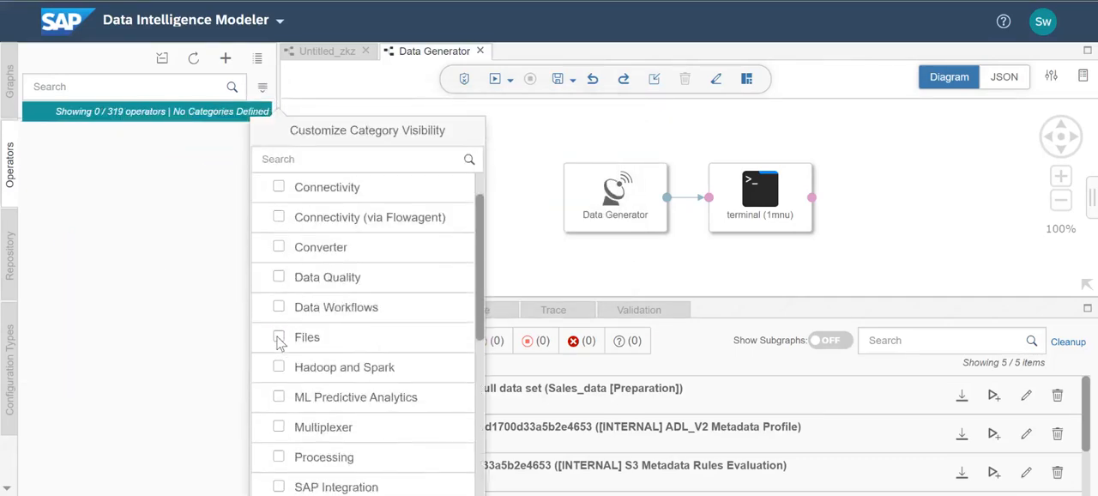
{"action": "left_click", "coordinate": [278, 432]}
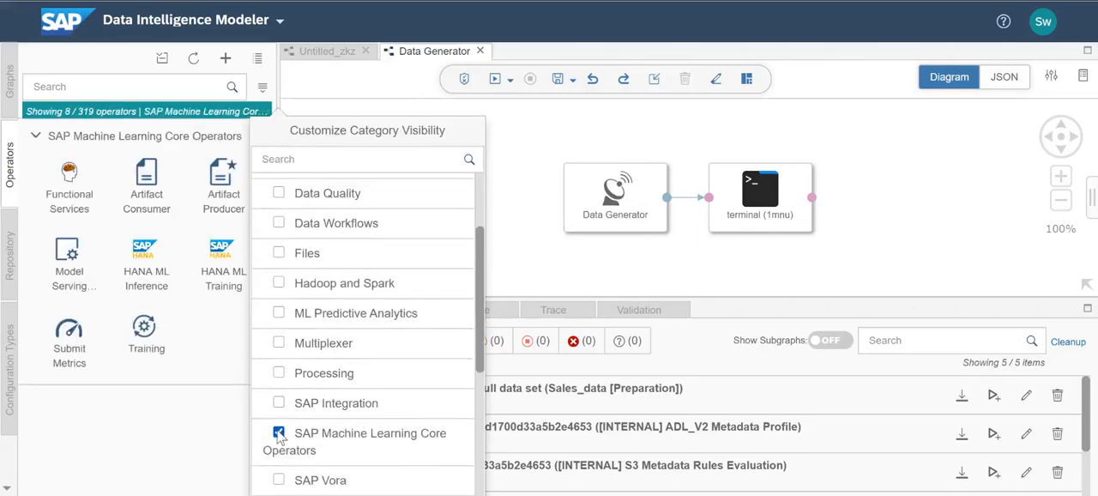
{"action": "scroll", "scroll_direction": "down", "scroll_amount": 3}
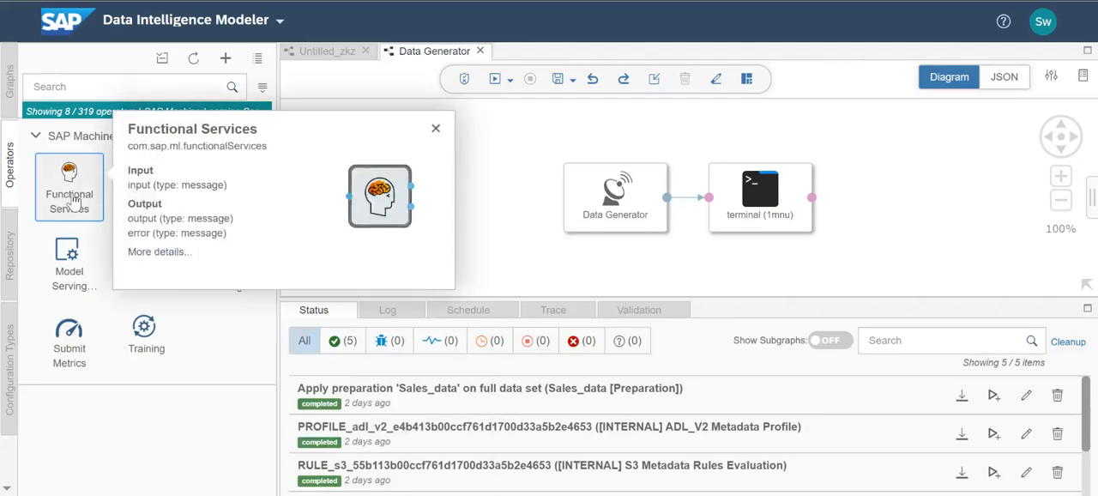
{"action": "left_click", "coordinate": [158, 250]}
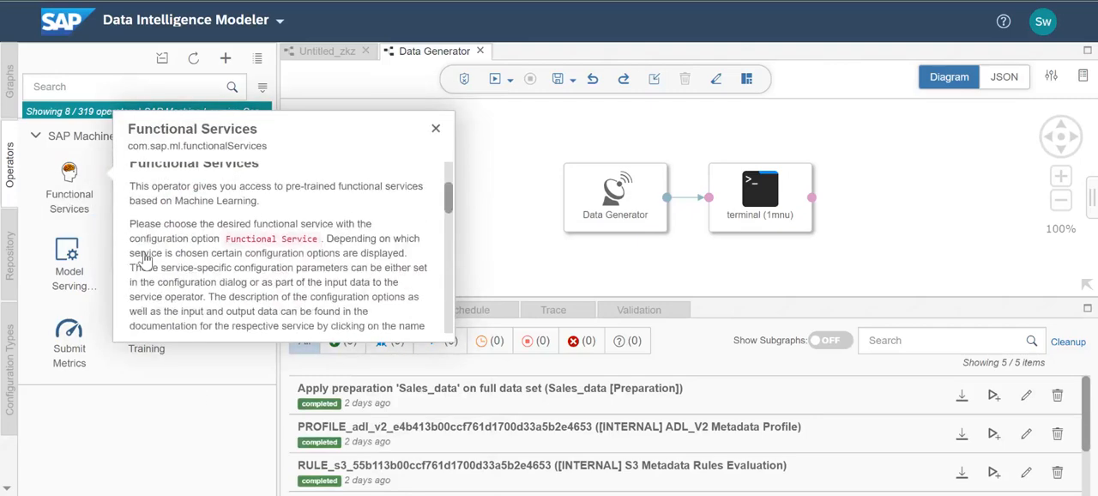
{"action": "scroll", "scroll_direction": "down", "scroll_amount": 3}
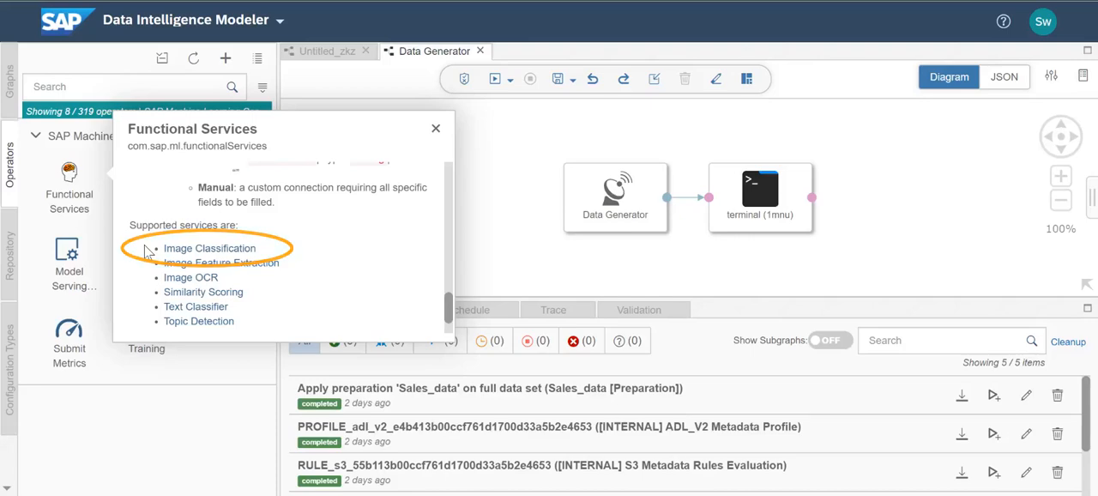
{"action": "mouse_move", "coordinate": [195, 306]}
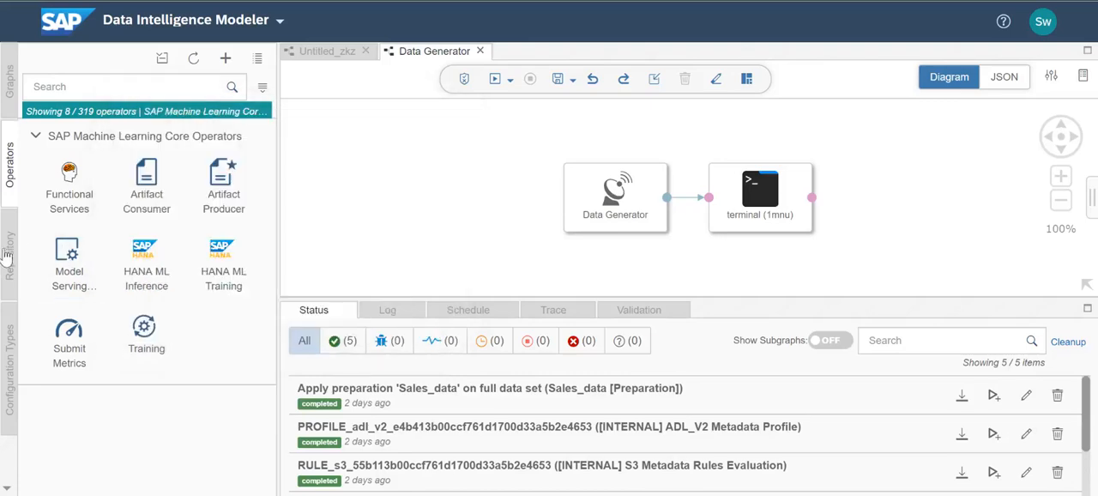
Step: Browse the Modeler repository to list its 22 data types
{"action": "left_click", "coordinate": [10, 257]}
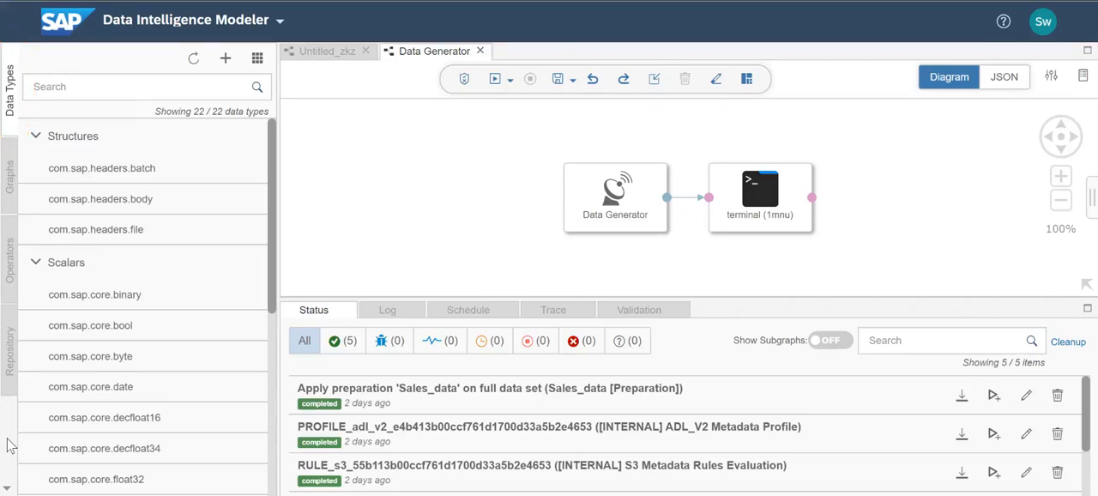
Step: View the Data Generator operator's configuration: ID, label, script file and subengines
{"action": "left_click", "coordinate": [614, 197]}
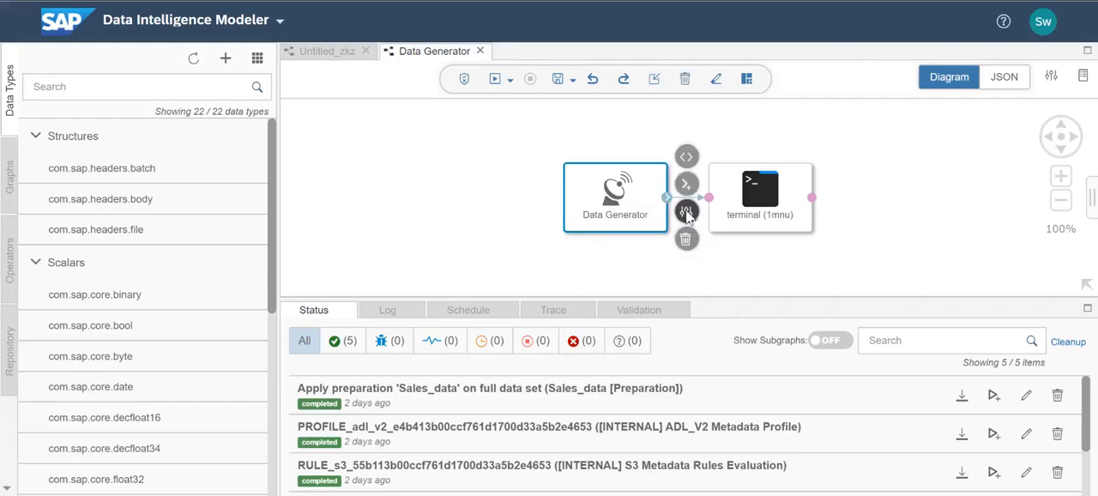
{"action": "left_click", "coordinate": [686, 211]}
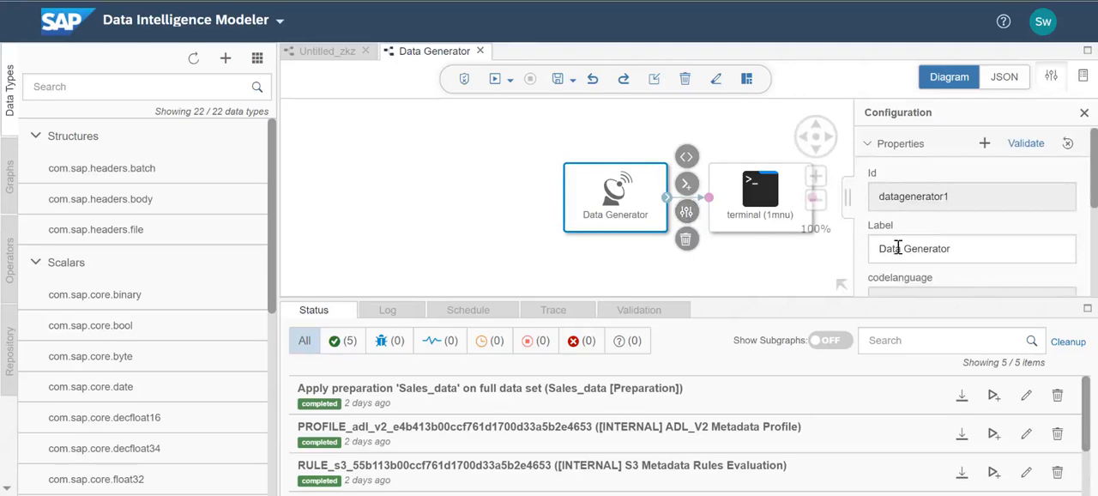
{"action": "scroll", "scroll_direction": "down", "scroll_amount": 3}
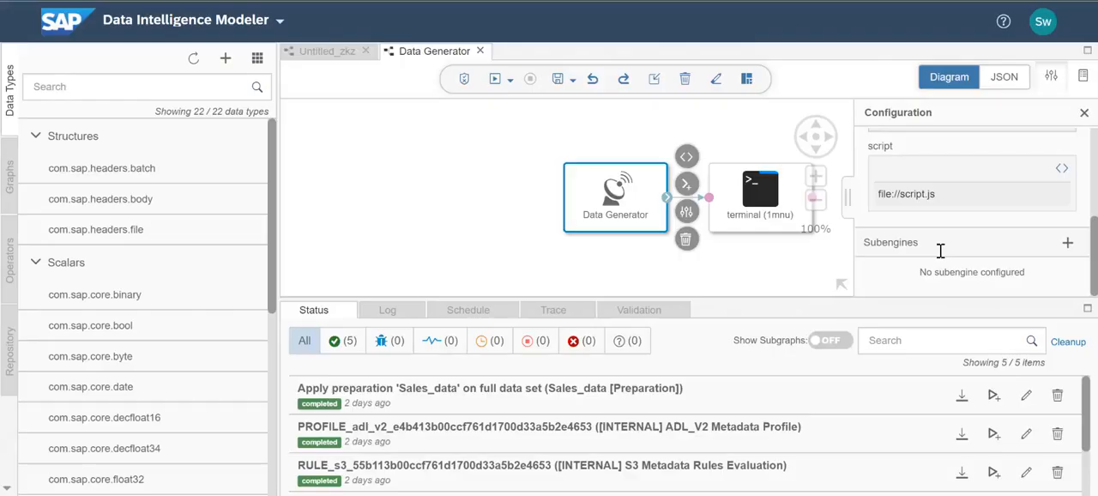
Step: Return to the untitled graph and show all operator categories, 319 of 319 operators
{"action": "left_click", "coordinate": [328, 52]}
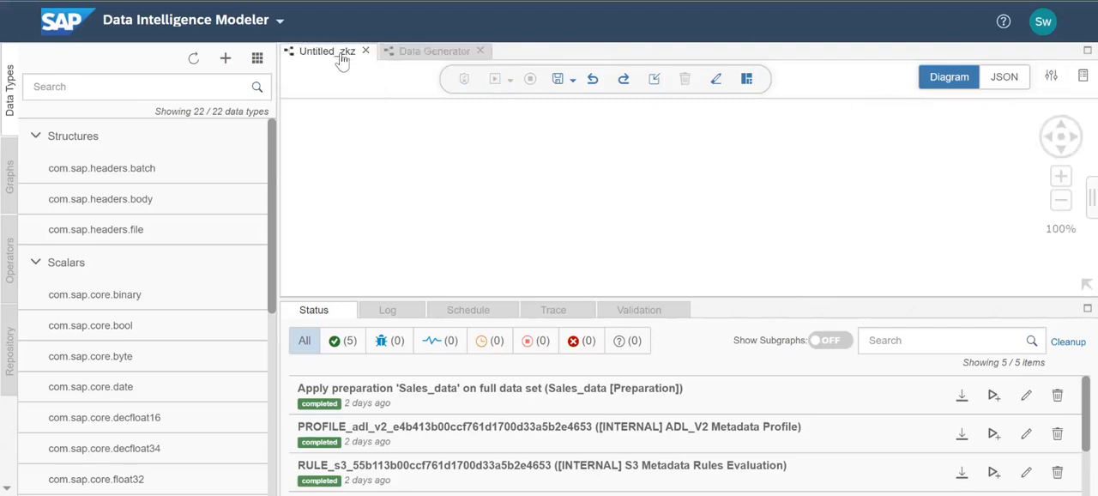
{"action": "left_click", "coordinate": [11, 257]}
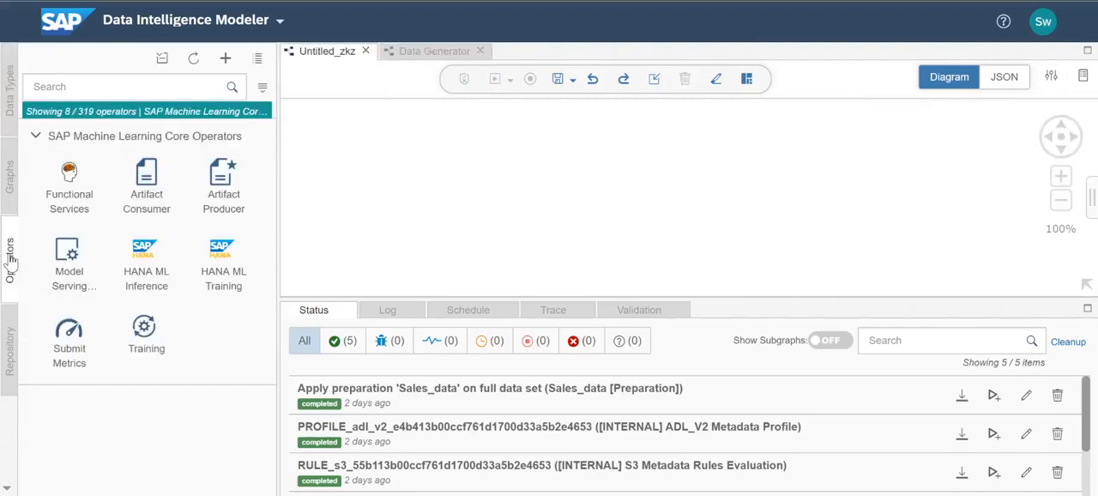
{"action": "left_click", "coordinate": [261, 86]}
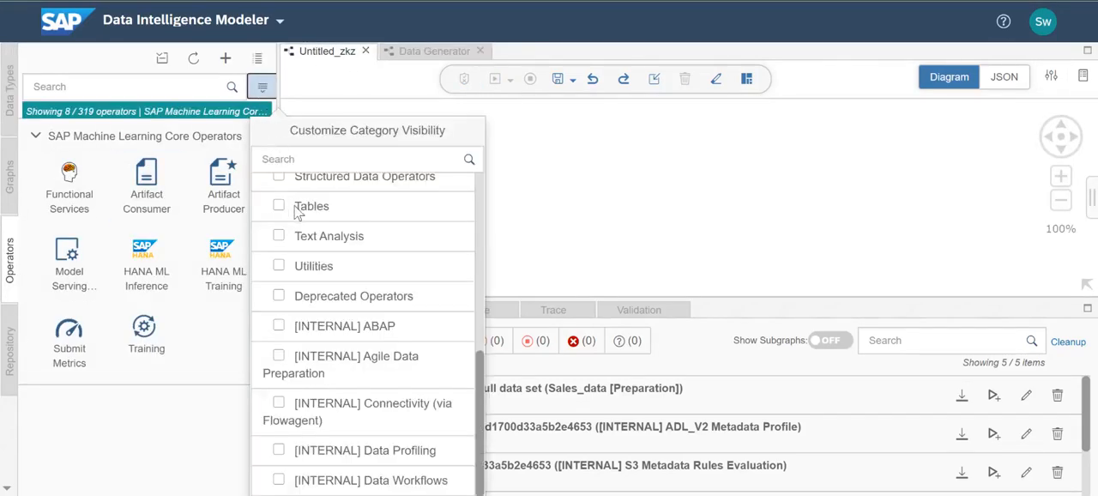
{"action": "left_click", "coordinate": [278, 187]}
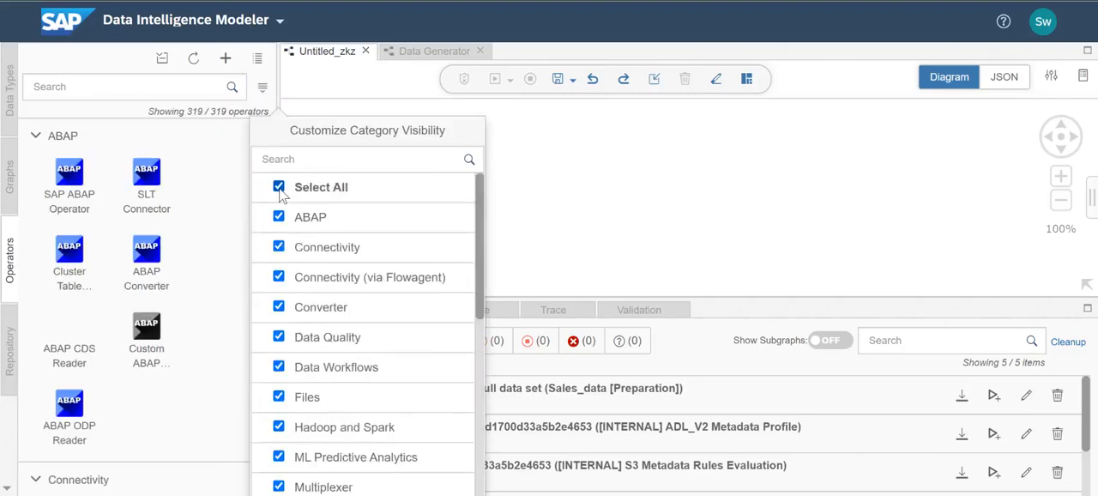
{"action": "mouse_move", "coordinate": [243, 147]}
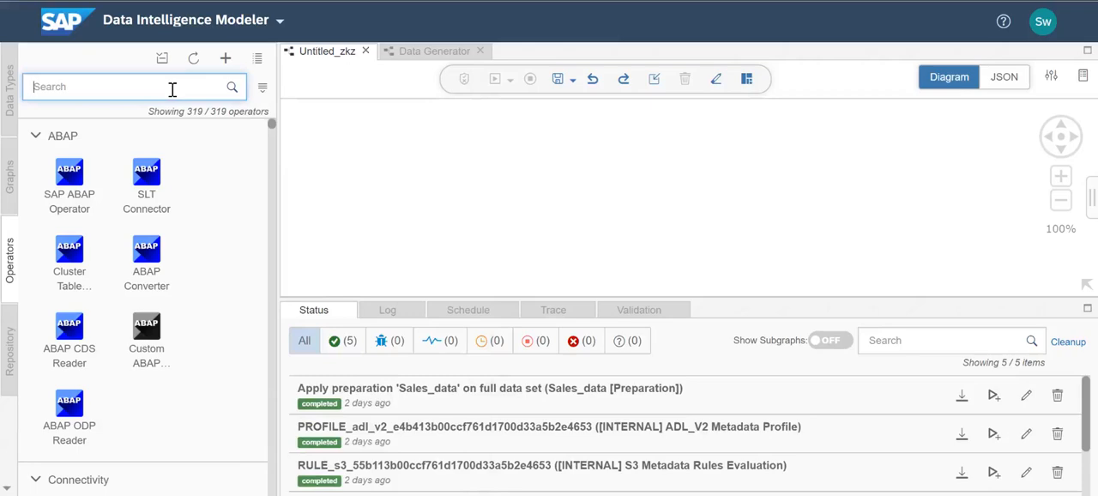
Step: Find the Data Generator operator by searching 'Data Gene' and bring up its configuration
{"action": "type", "text": "Data Gene"}
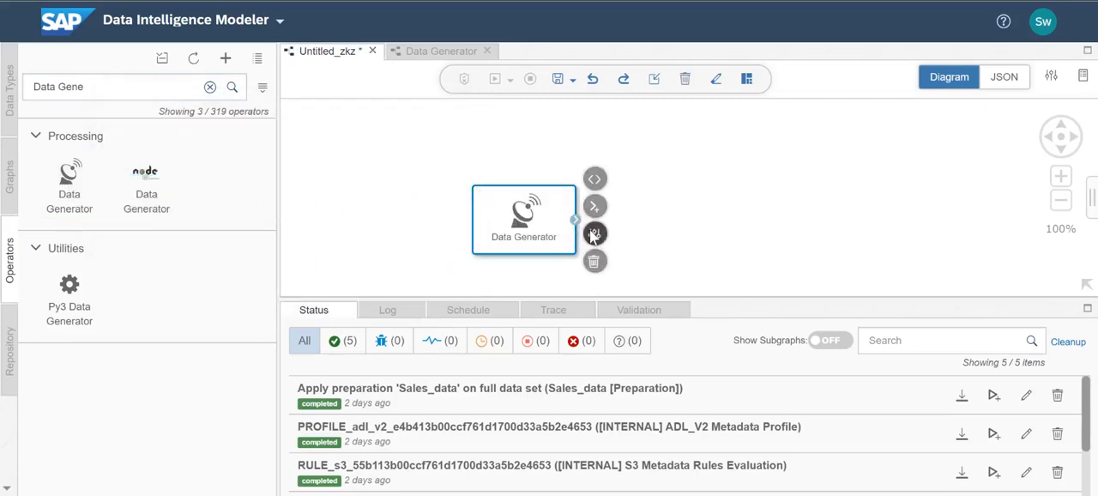
{"action": "left_click", "coordinate": [594, 233]}
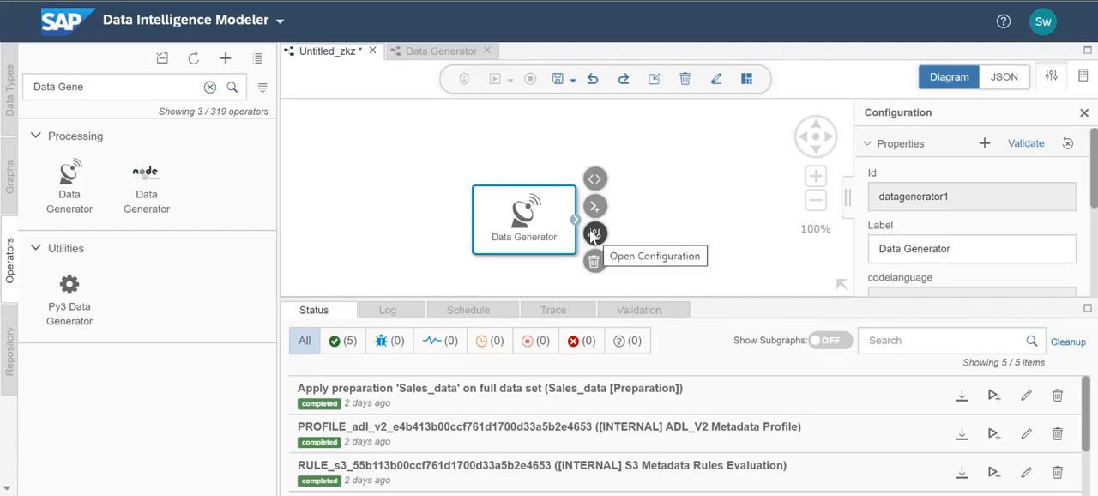
{"action": "mouse_move", "coordinate": [547, 234]}
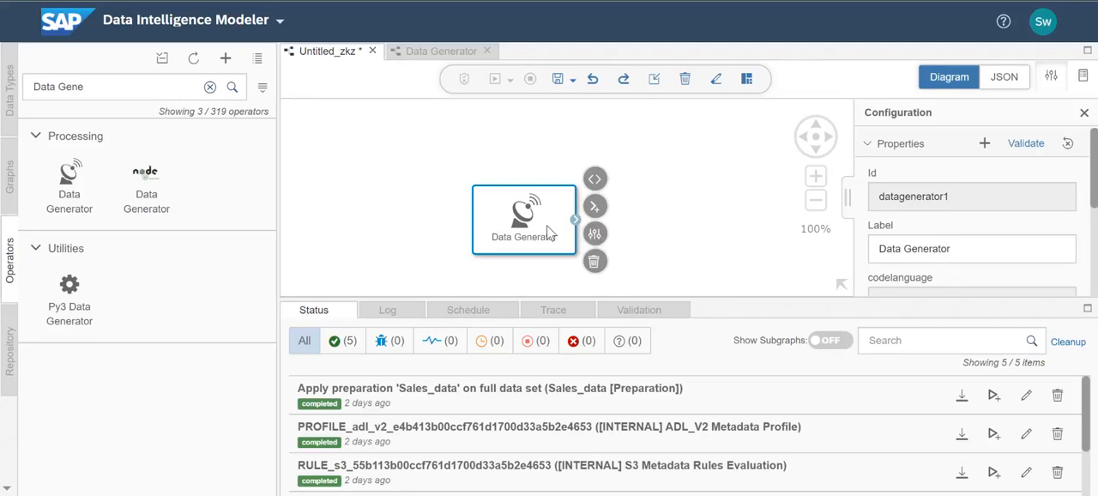
{"action": "right_click", "coordinate": [523, 220]}
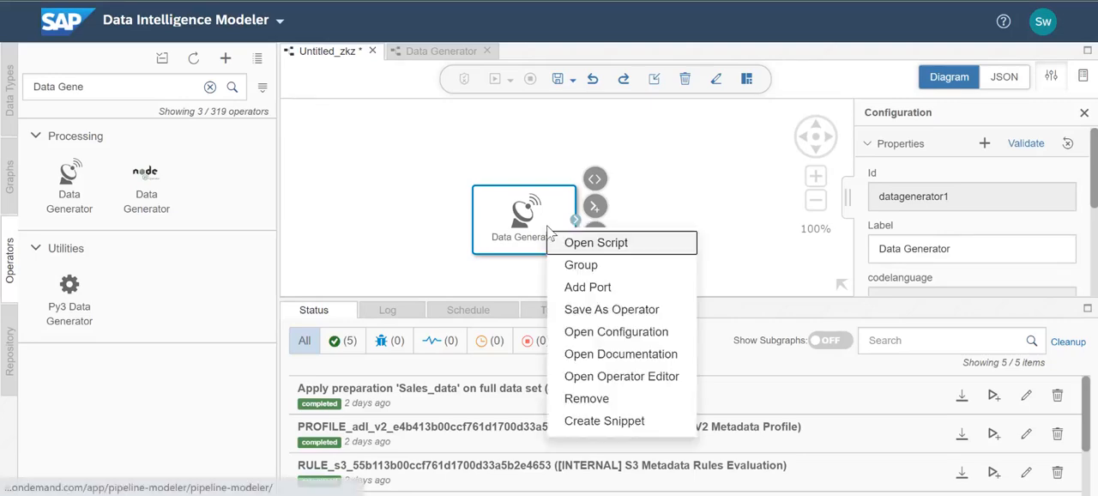
{"action": "left_click", "coordinate": [587, 286]}
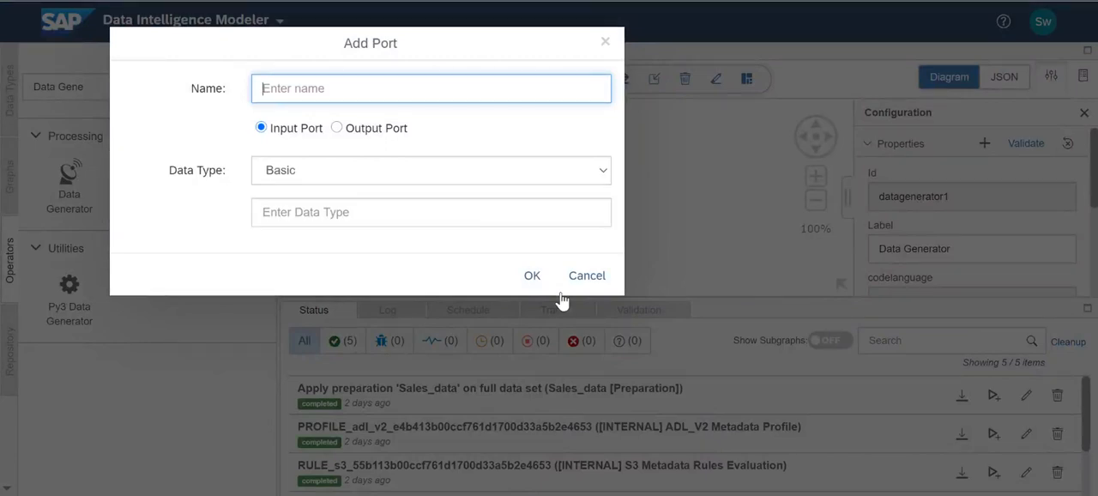
{"action": "mouse_move", "coordinate": [587, 274]}
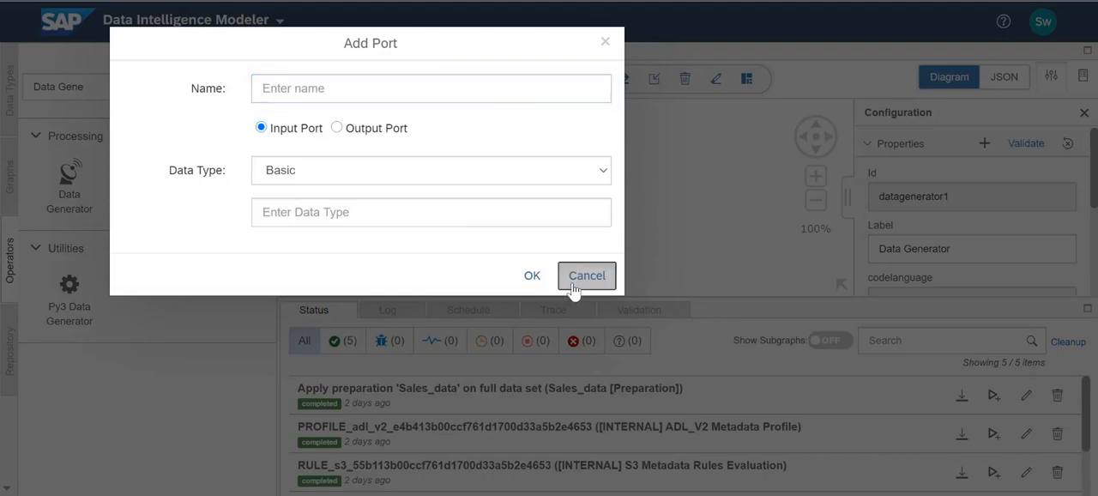
{"action": "left_click", "coordinate": [587, 275]}
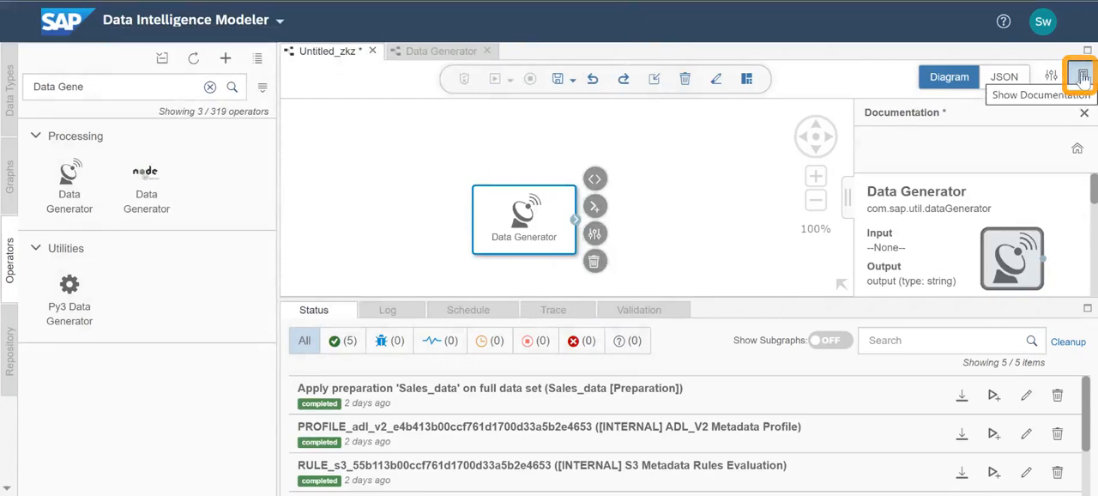
{"action": "mouse_move", "coordinate": [210, 100]}
{"action": "type", "text": "terminal"}
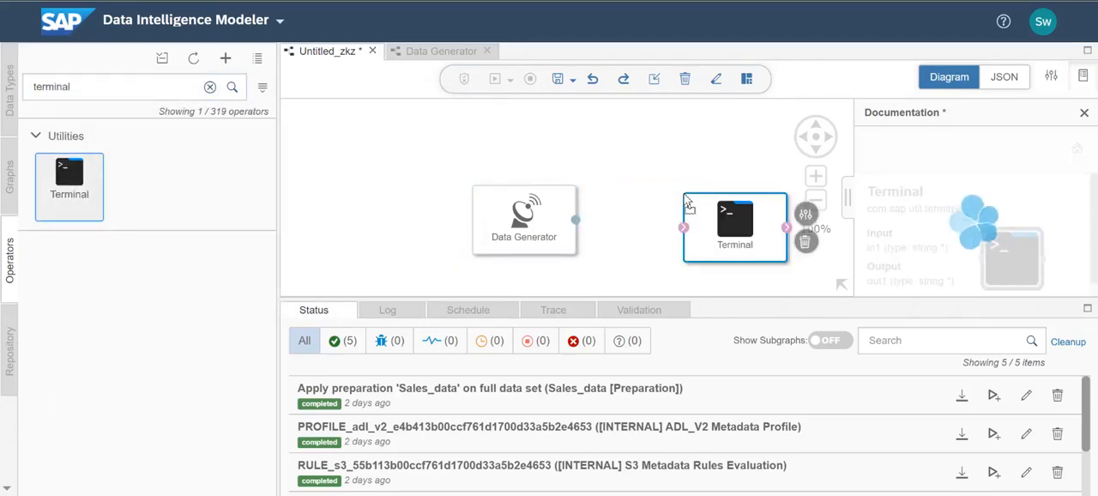
{"action": "mouse_move", "coordinate": [575, 220]}
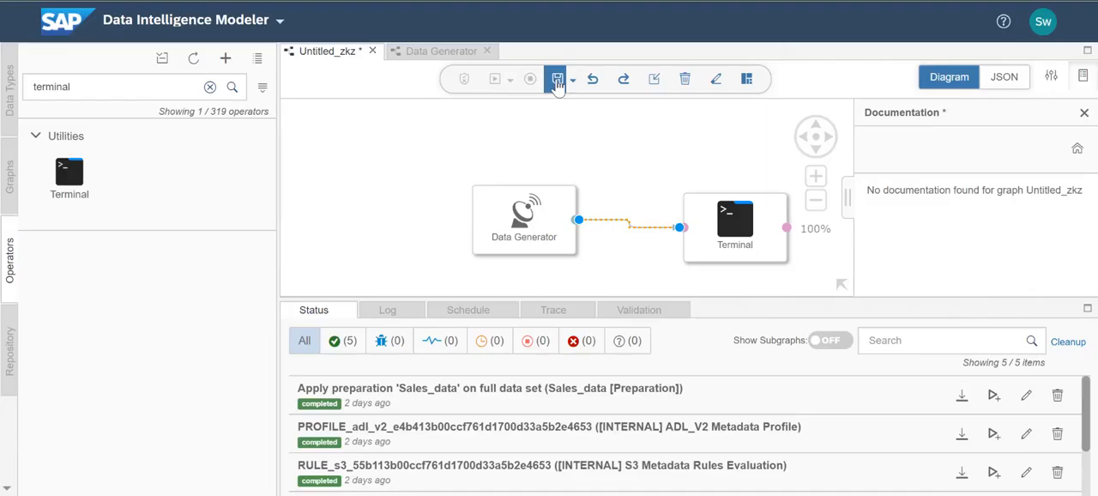
Step: Save the graph as 'Test' and check its validation reports it is good to run
{"action": "left_click", "coordinate": [556, 79]}
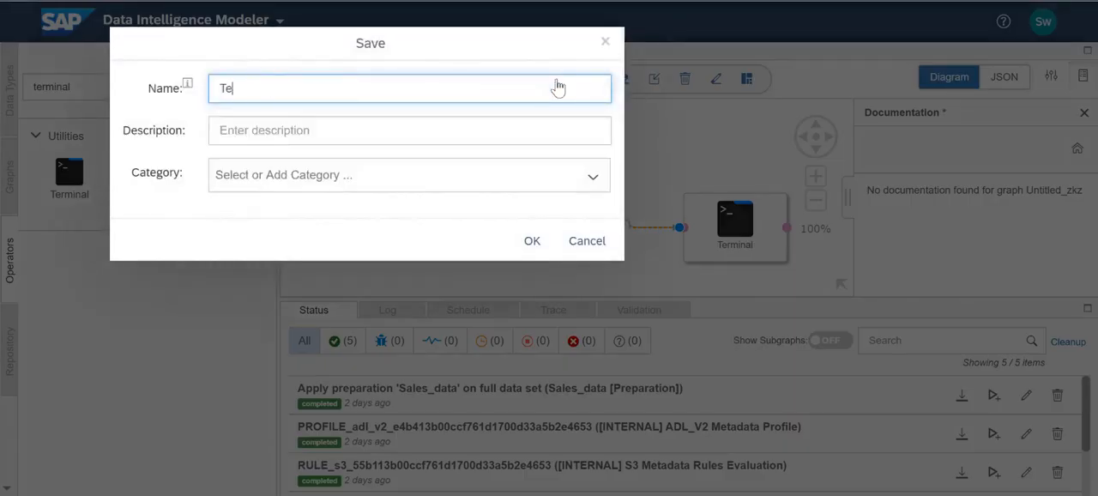
{"action": "type", "text": "st"}
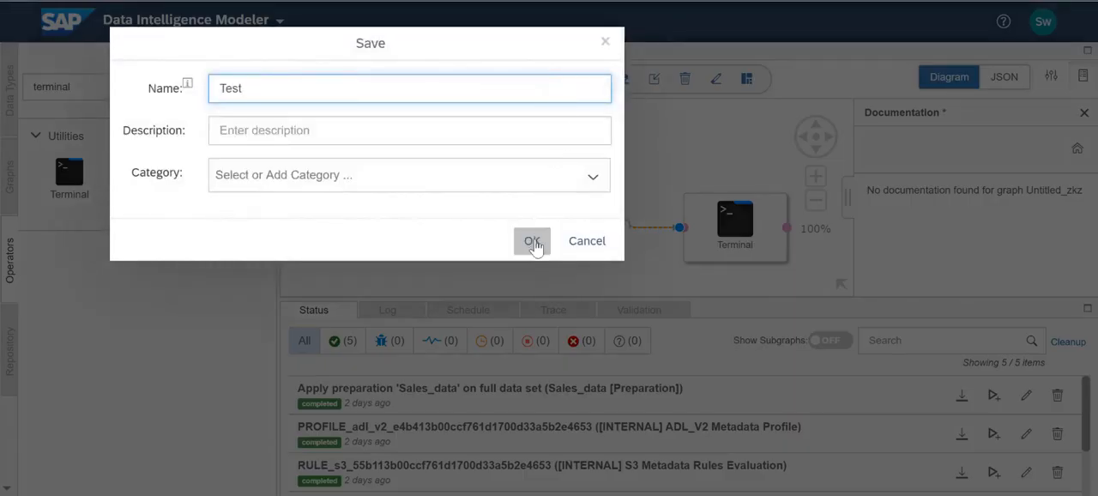
{"action": "left_click", "coordinate": [532, 241]}
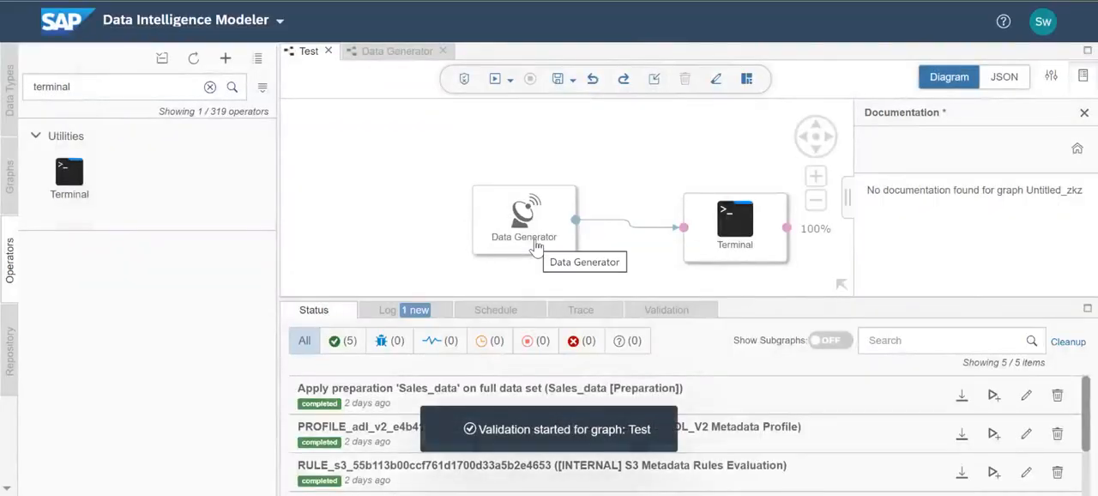
{"action": "left_click", "coordinate": [666, 309]}
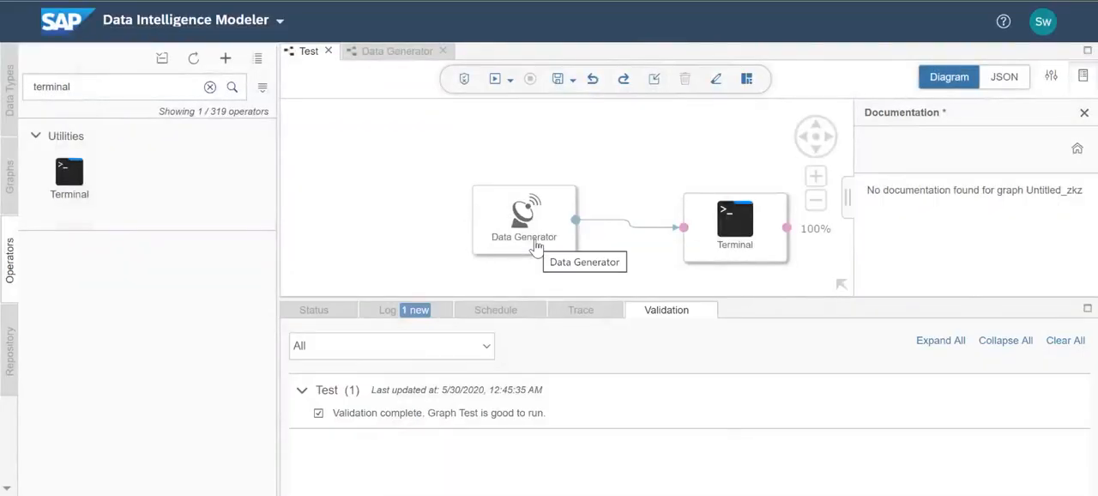
{"action": "mouse_move", "coordinate": [494, 79]}
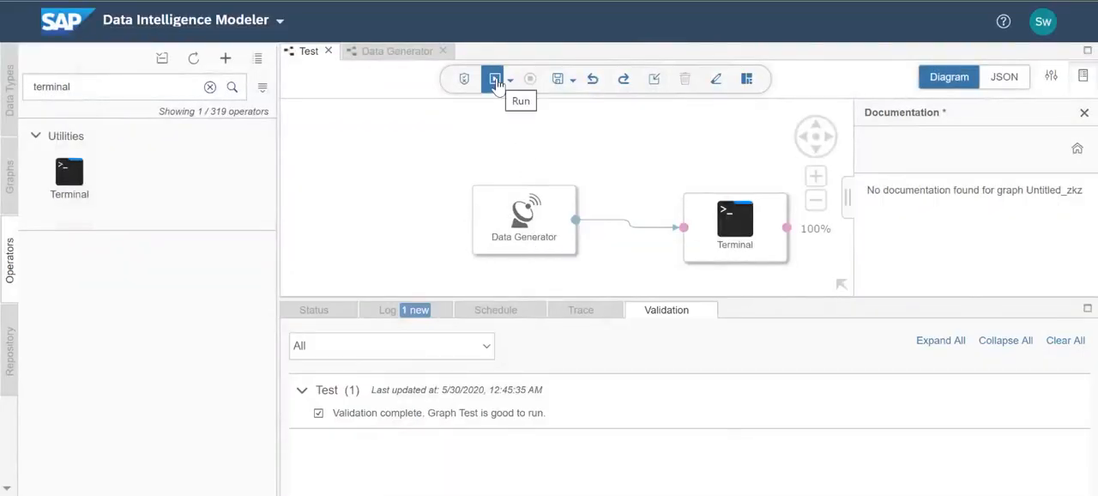
Step: Run the Test graph and open its running instance from the Status list
{"action": "left_click", "coordinate": [495, 78]}
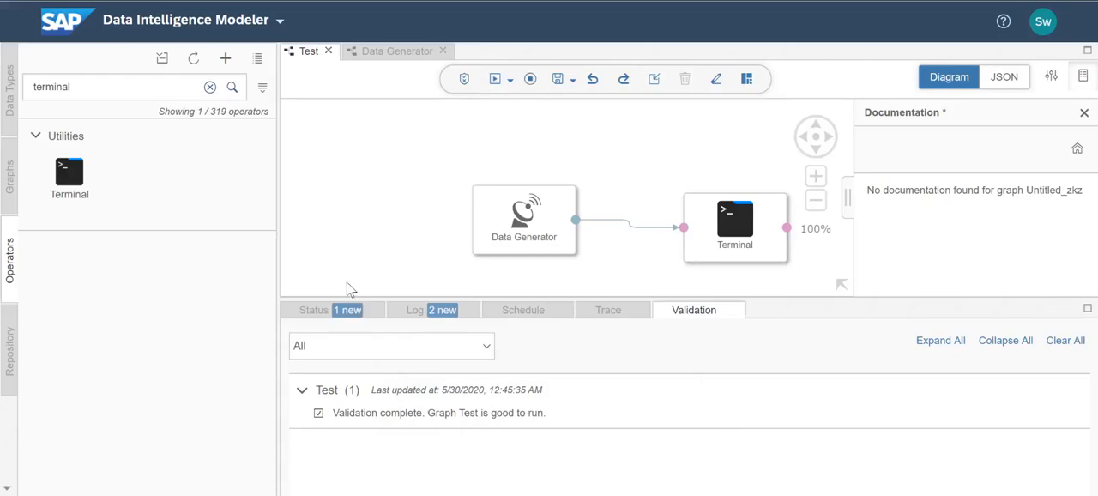
{"action": "left_click", "coordinate": [314, 309]}
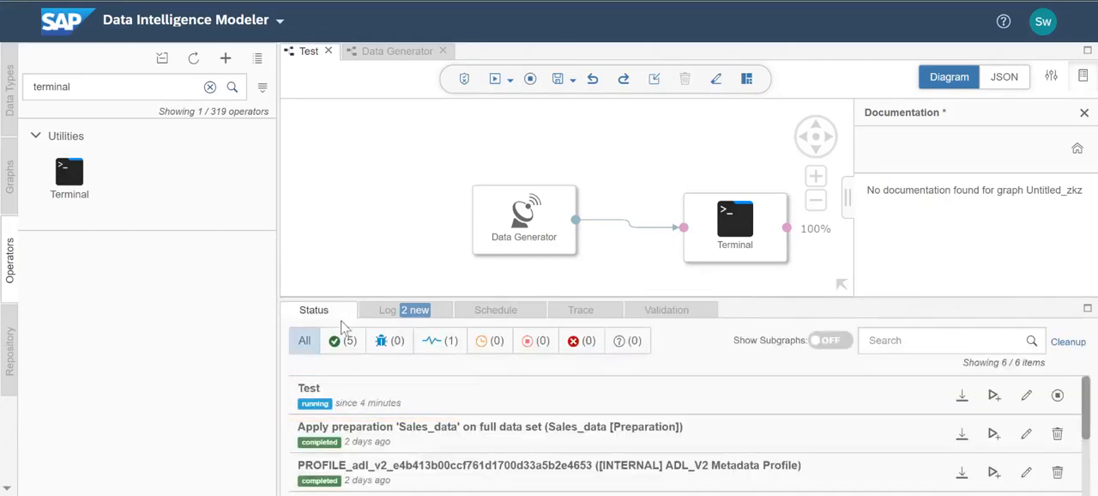
{"action": "left_click", "coordinate": [309, 387]}
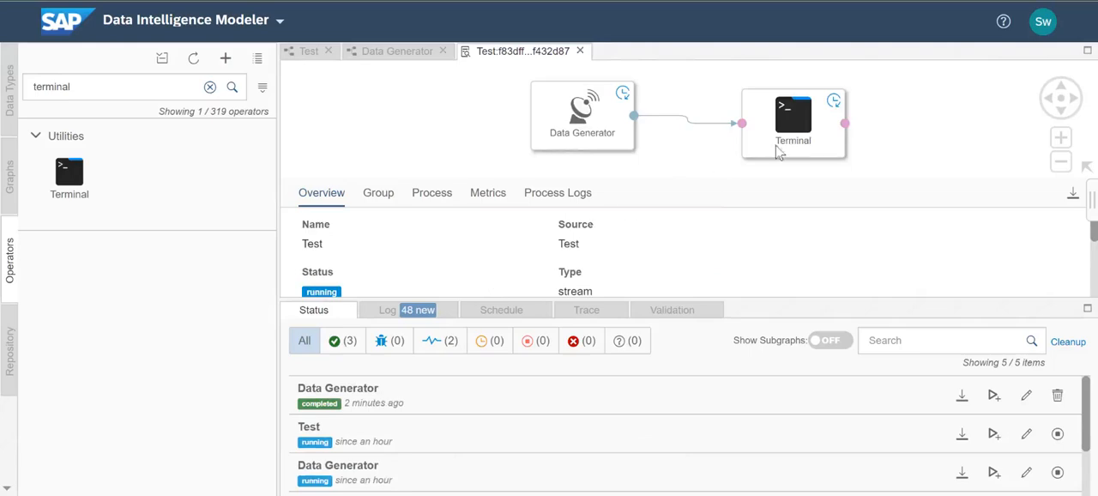
Step: Show the Terminal operator's UI with the streamed Data Generator output
{"action": "right_click", "coordinate": [793, 120]}
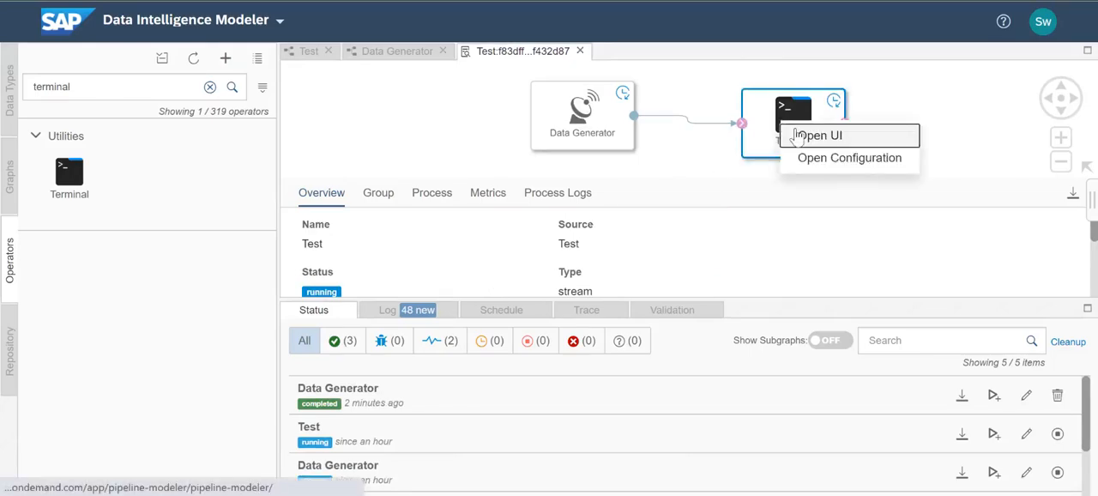
{"action": "left_click", "coordinate": [820, 134]}
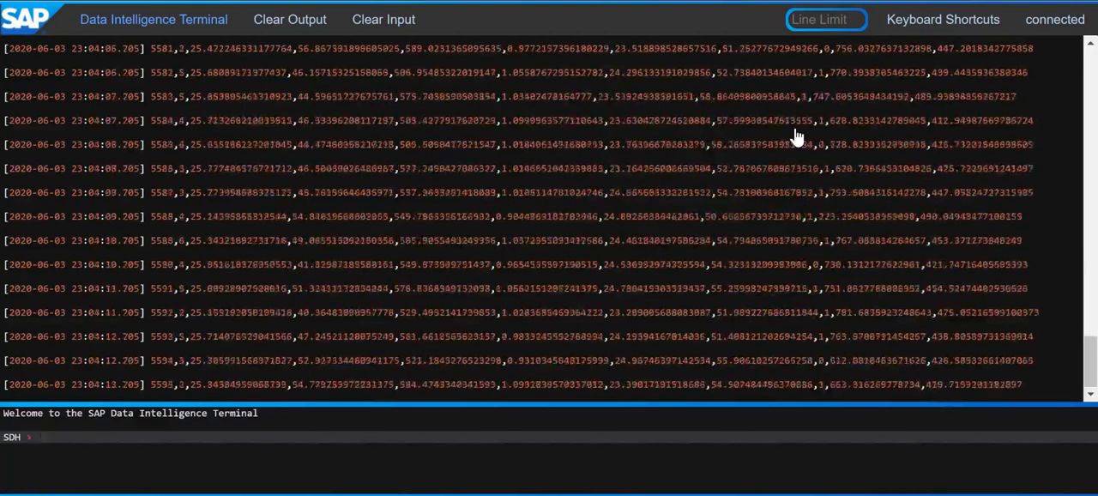
{"action": "scroll", "scroll_direction": "down", "scroll_amount": 3}
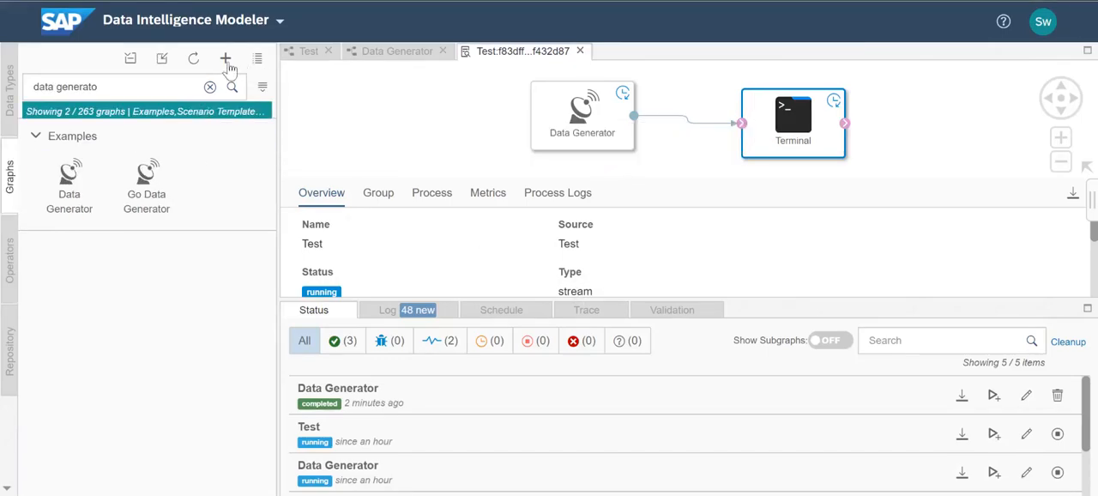
Step: Start a new graph from the Load Files into HANA (Full Load) snippet and show its setup steps
{"action": "left_click", "coordinate": [227, 59]}
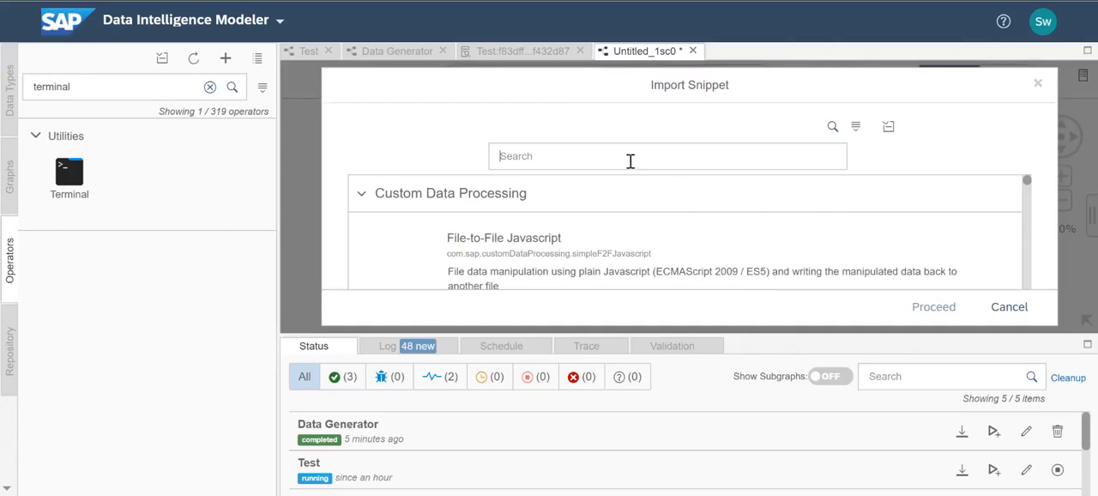
{"action": "type", "text": "HANA"}
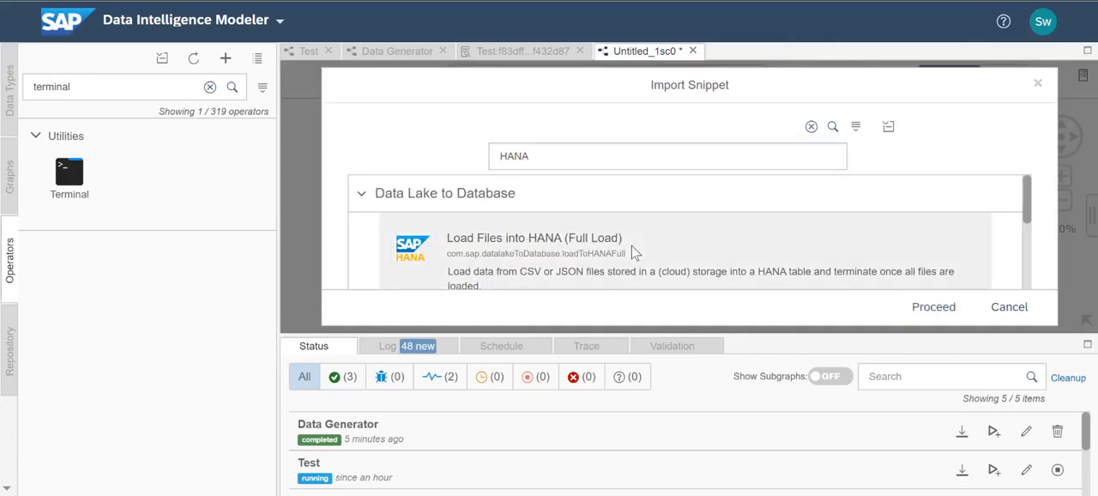
{"action": "left_click", "coordinate": [934, 306]}
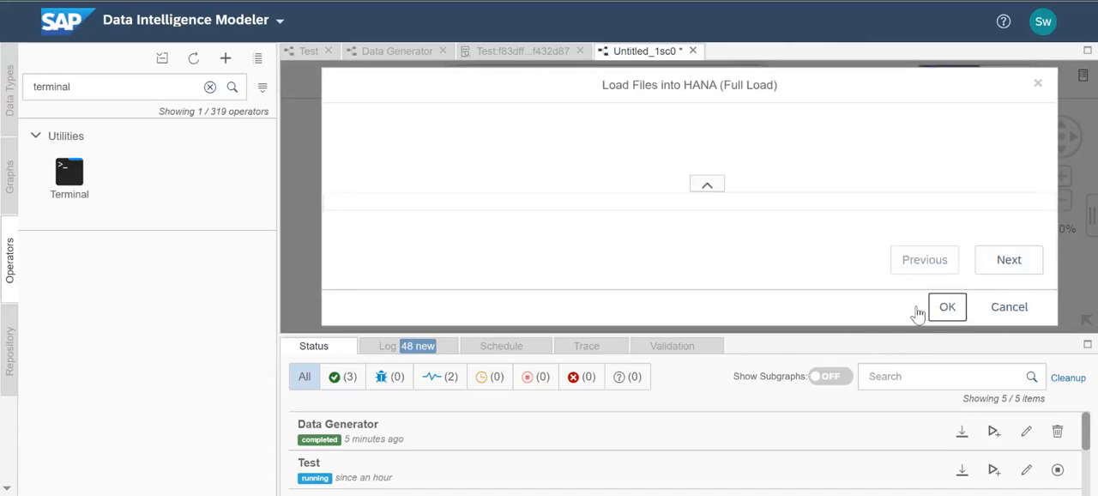
{"action": "left_click", "coordinate": [707, 184]}
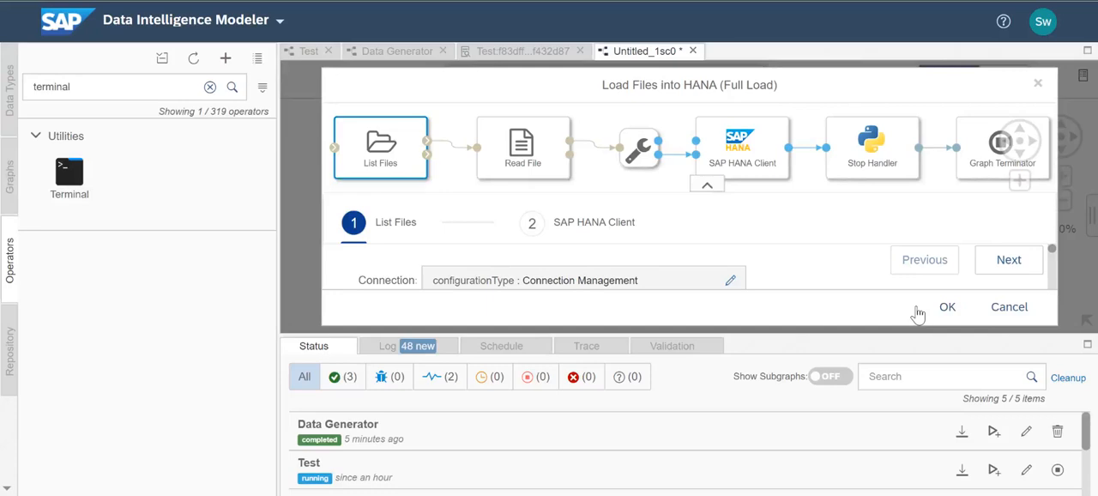
Step: Confirm the List Files connection and pick Customer_Sales.csv in the ADP folder as source
{"action": "left_click", "coordinate": [731, 280]}
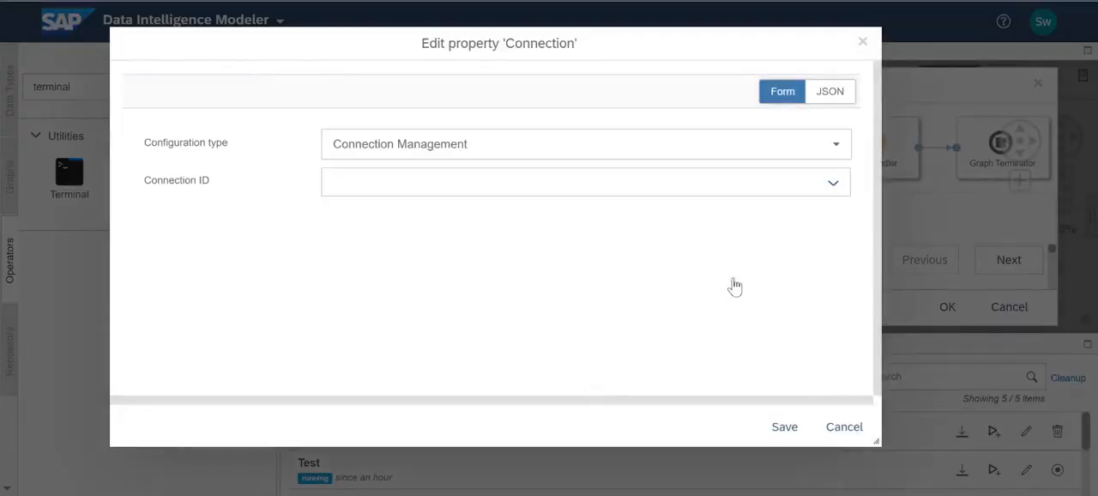
{"action": "left_click", "coordinate": [832, 182]}
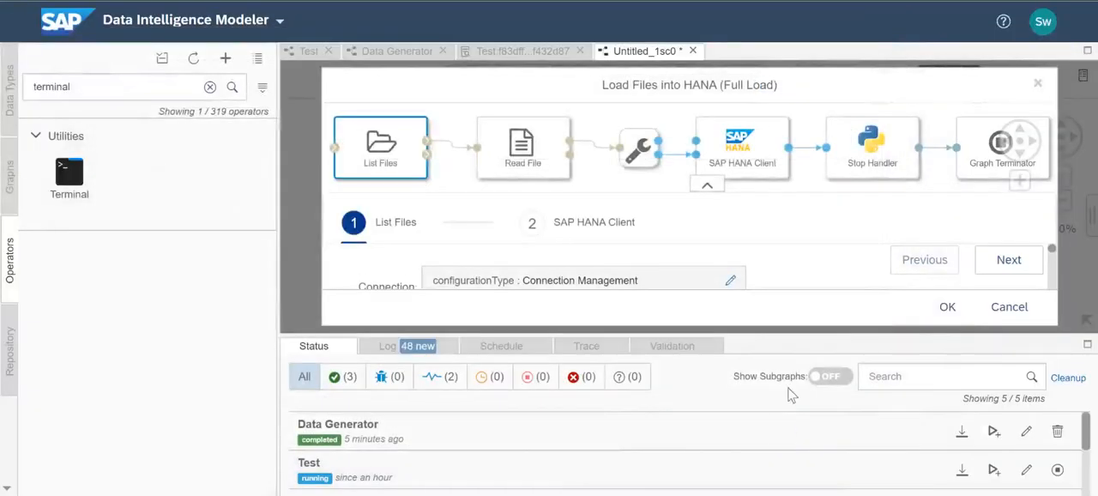
{"action": "left_click", "coordinate": [731, 282]}
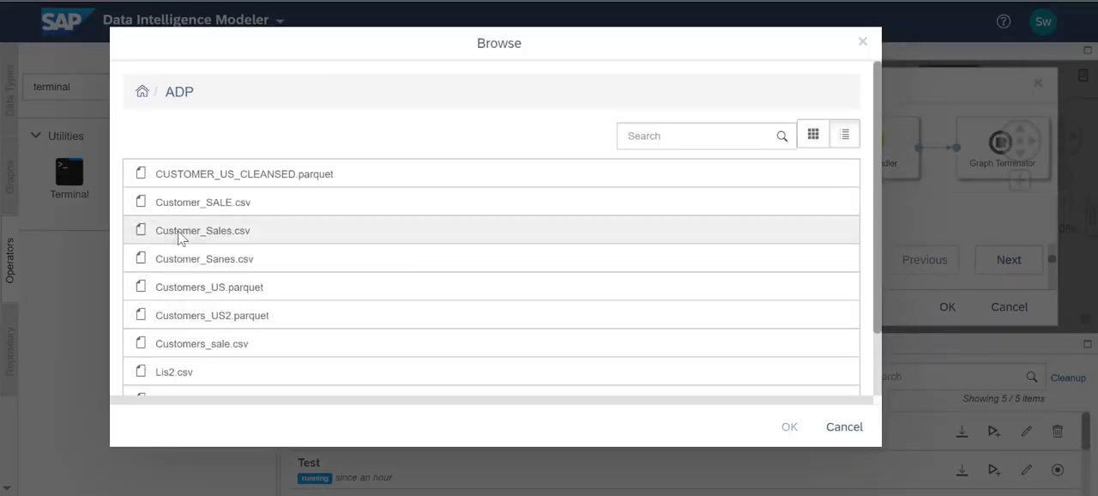
{"action": "left_click", "coordinate": [202, 230]}
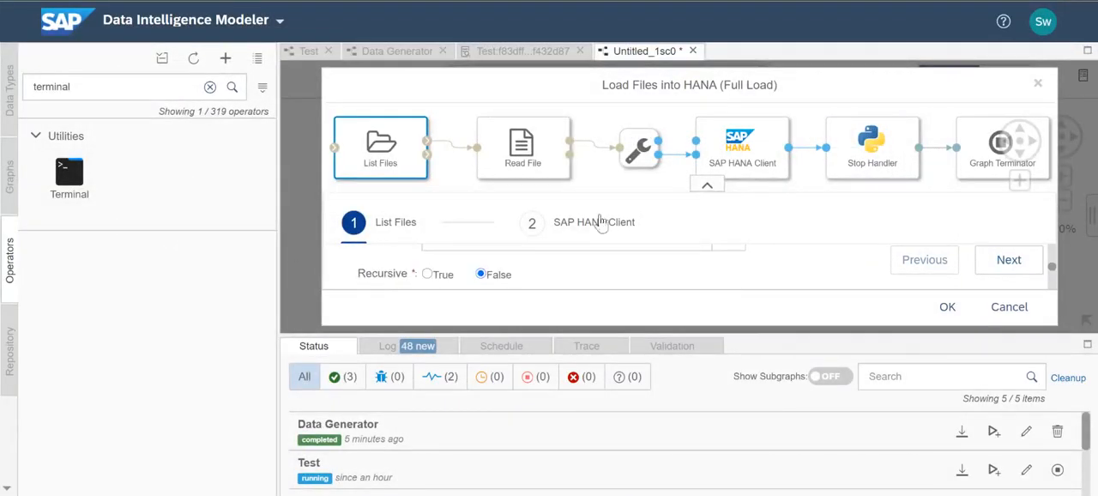
Step: Move to the SAP HANA Client step and set its Connection ID to HANADB
{"action": "left_click", "coordinate": [532, 223]}
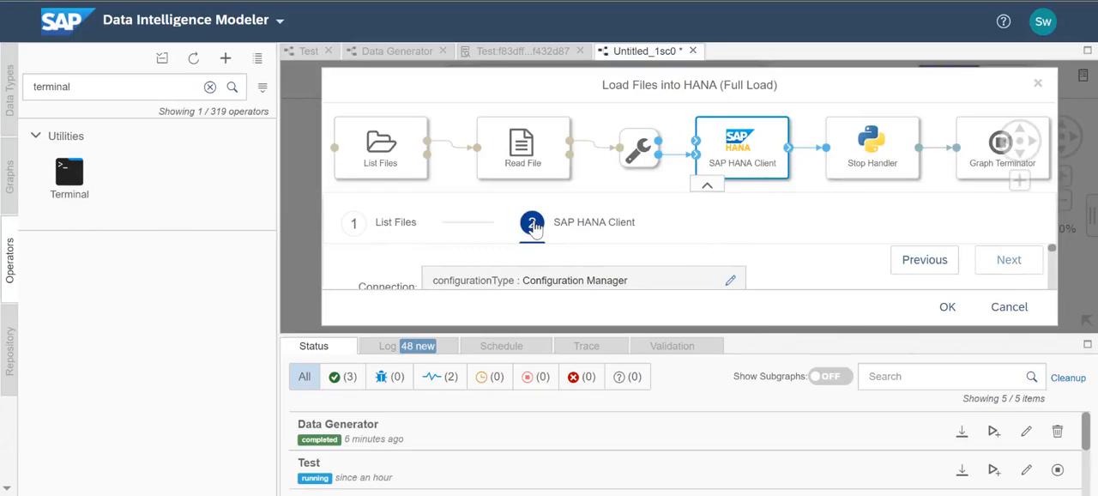
{"action": "left_click", "coordinate": [731, 281]}
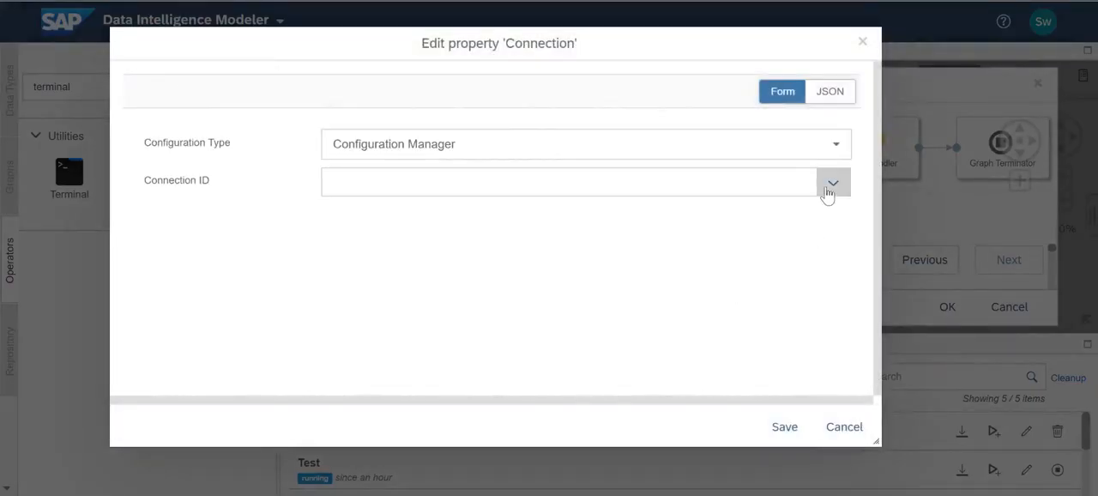
{"action": "left_click", "coordinate": [830, 182]}
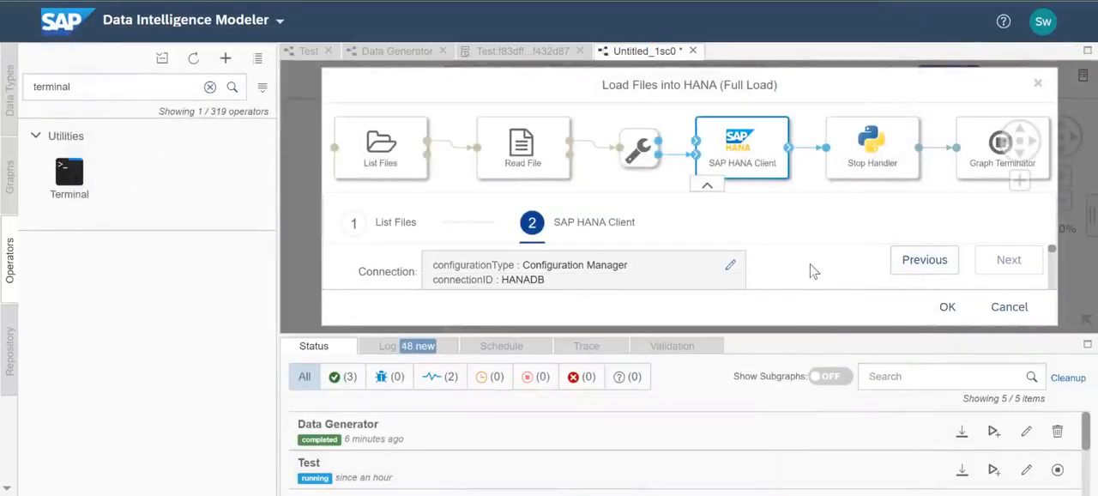
Step: Select "DEMO"."TA_CUSTOMERS" as the target HANA table
{"action": "left_click", "coordinate": [731, 264]}
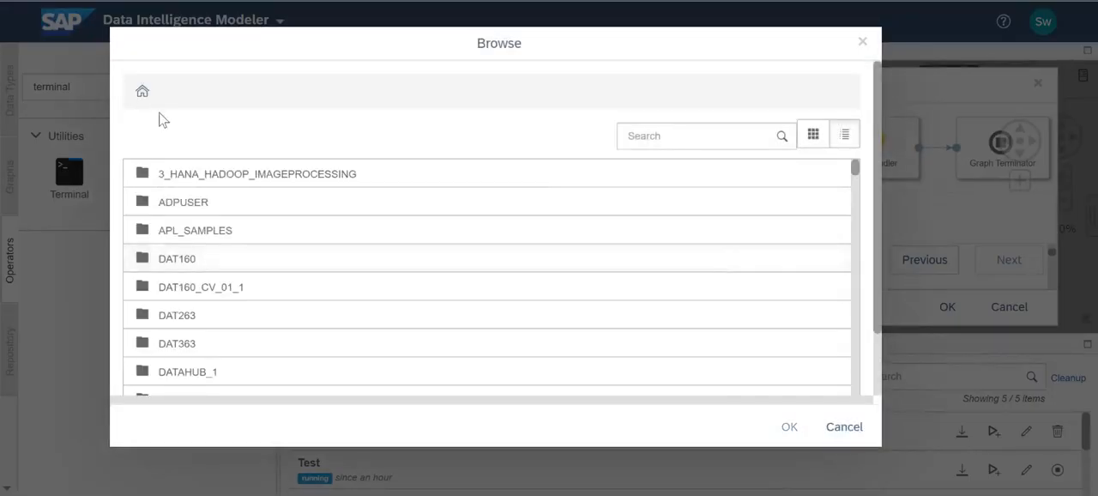
{"action": "scroll", "scroll_direction": "down", "scroll_amount": 3}
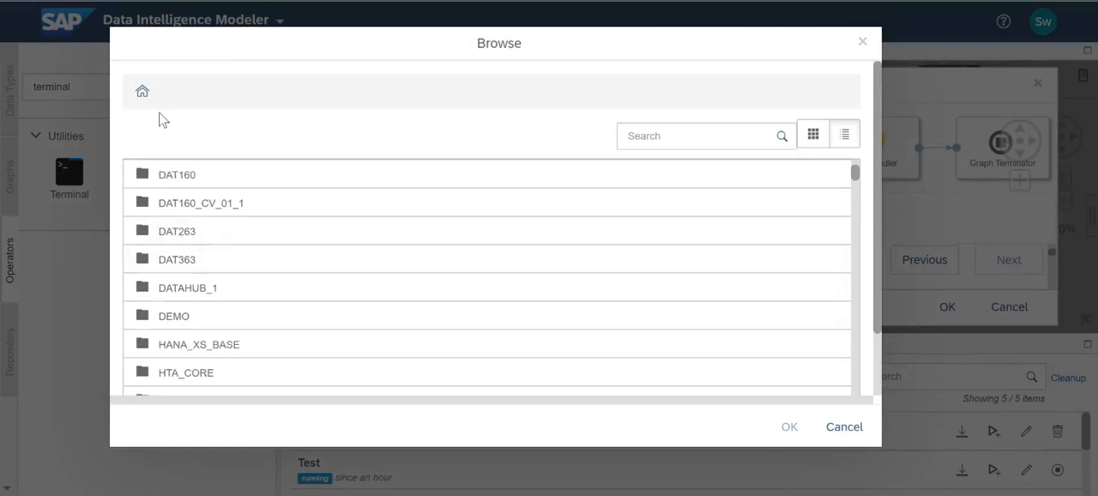
{"action": "scroll", "scroll_direction": "down", "scroll_amount": 3}
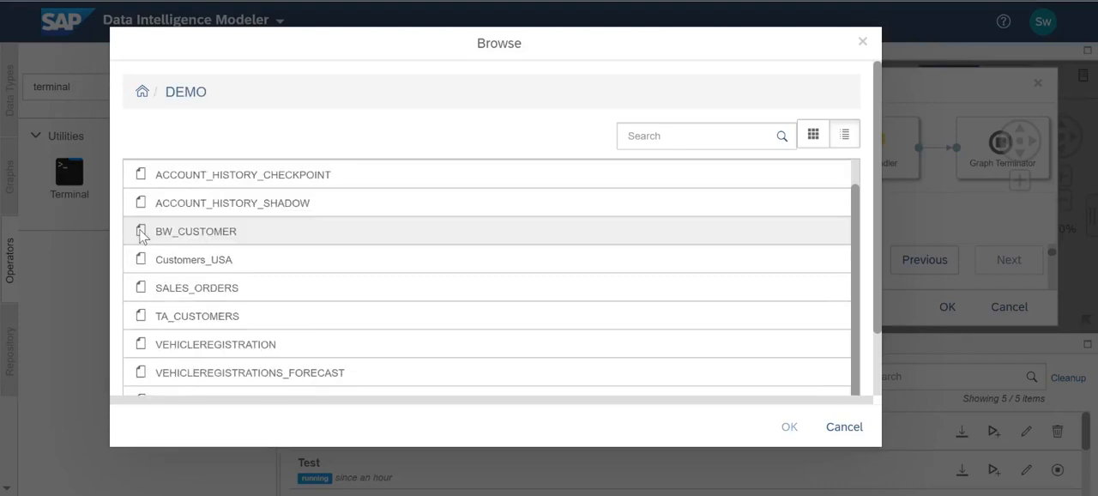
{"action": "left_click", "coordinate": [789, 425]}
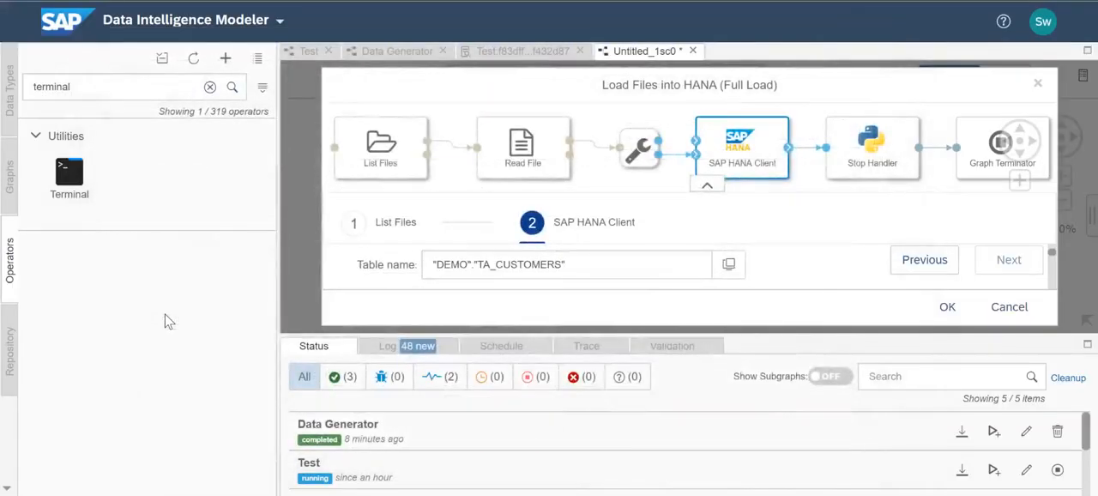
{"action": "mouse_move", "coordinate": [844, 296]}
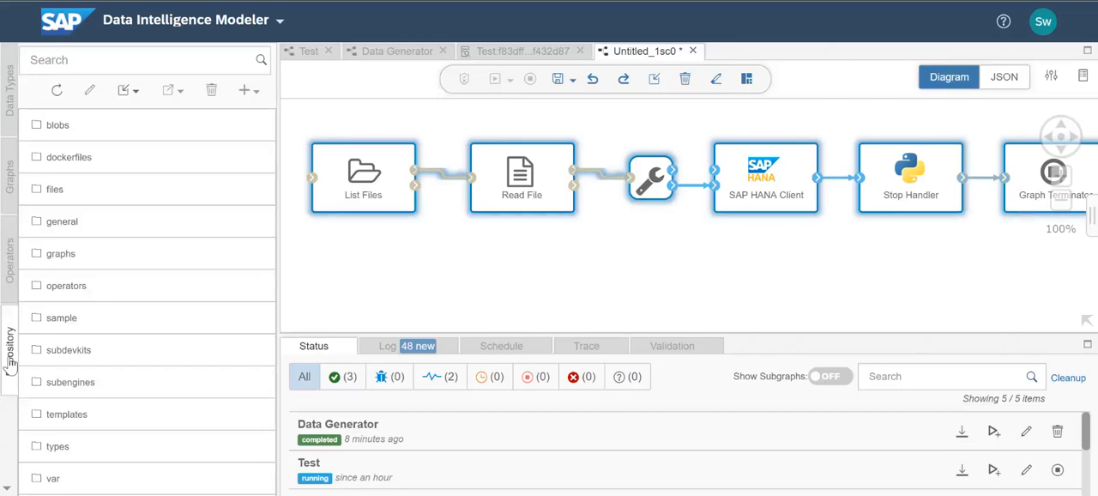
{"action": "mouse_move", "coordinate": [79, 285]}
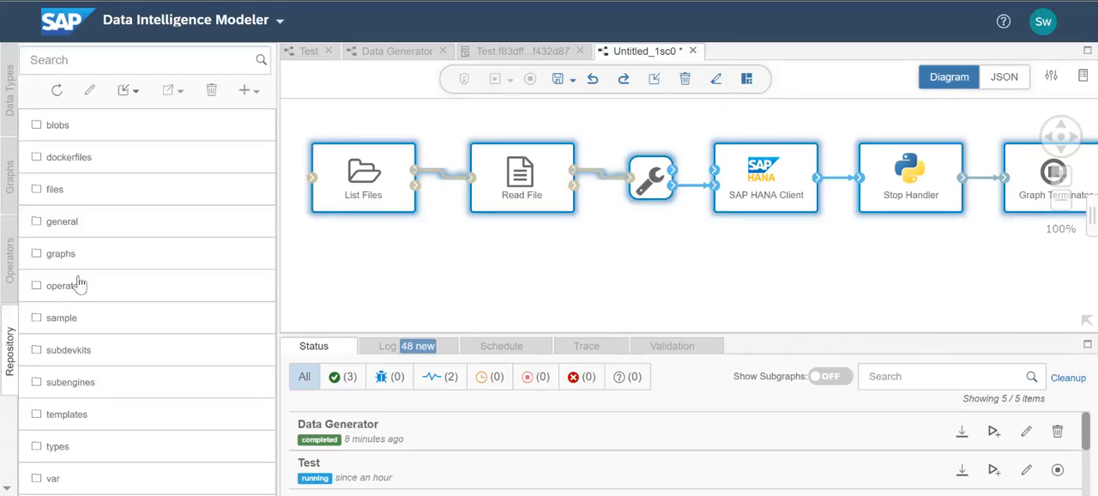
Step: Expand graphs > com > sap > scenarioTemplates > ABAP > SLTtoKafka and load its graph.json
{"action": "left_click", "coordinate": [60, 254]}
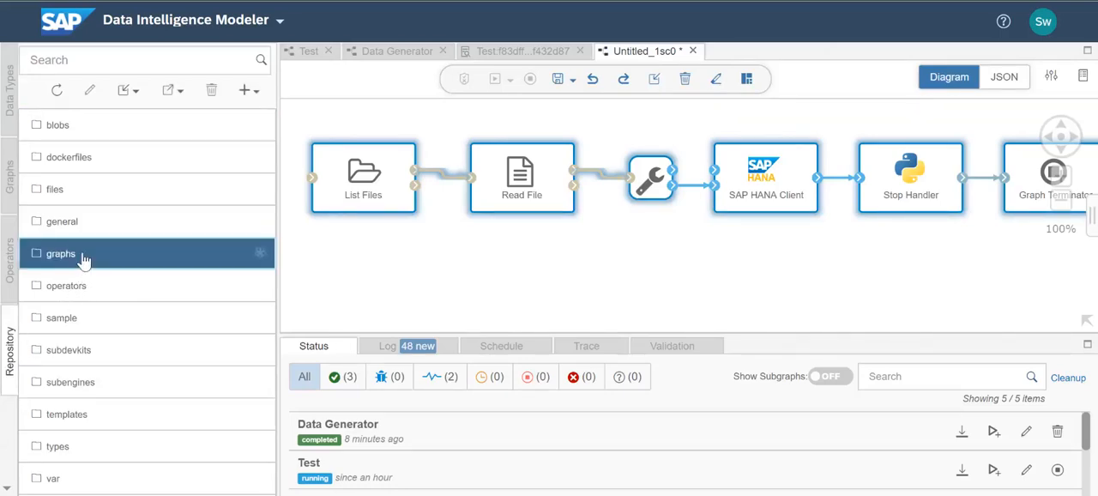
{"action": "left_click", "coordinate": [60, 254]}
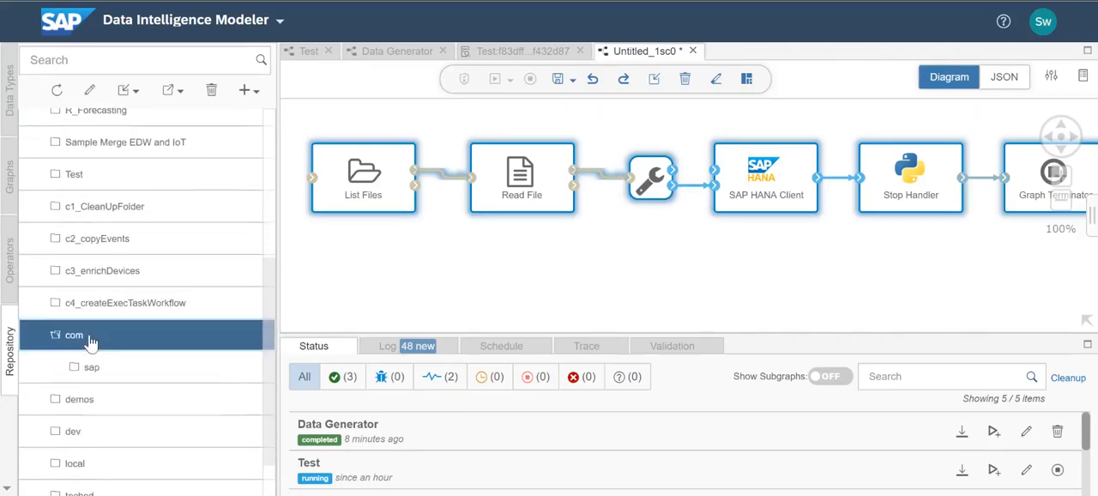
{"action": "left_click", "coordinate": [93, 367]}
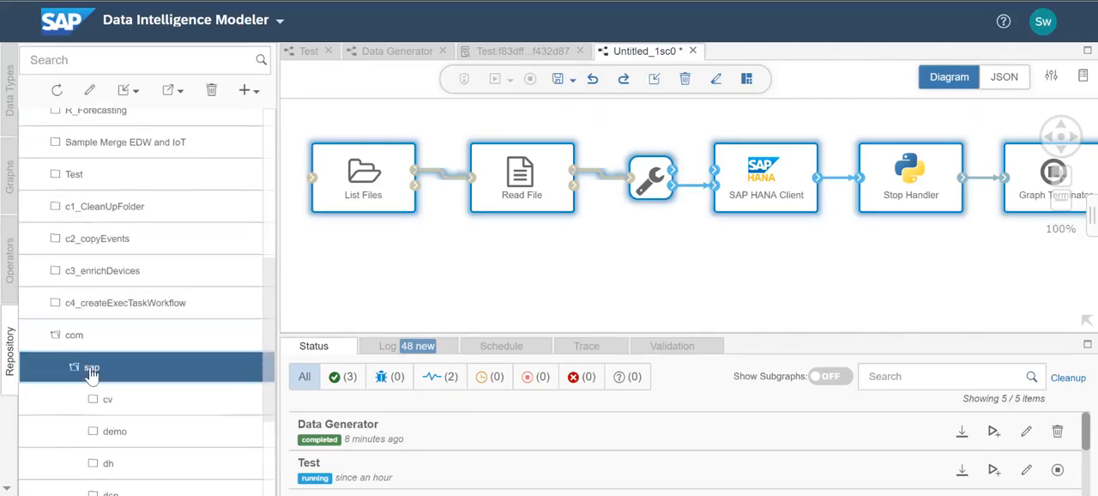
{"action": "left_click", "coordinate": [91, 367]}
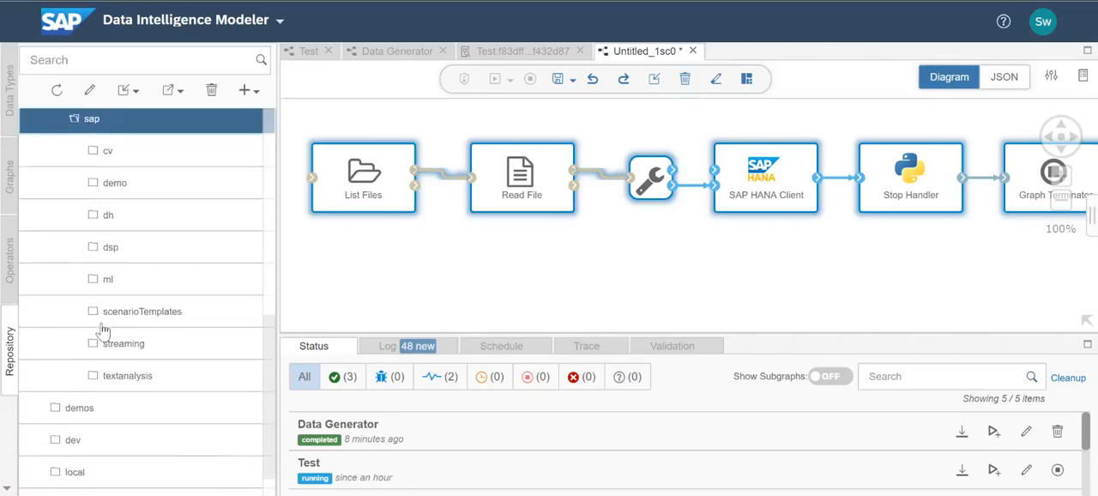
{"action": "left_click", "coordinate": [141, 311]}
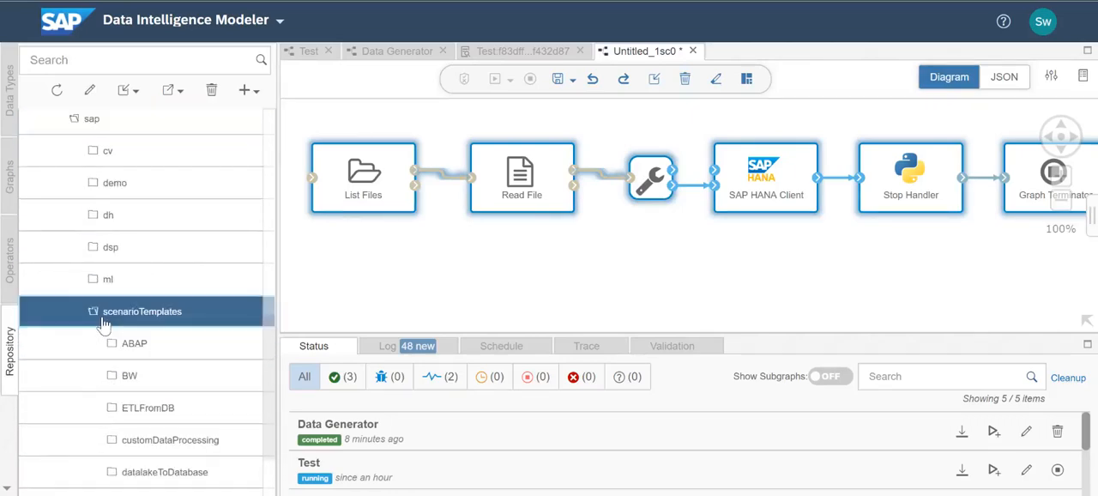
{"action": "scroll", "scroll_direction": "down", "scroll_amount": 3}
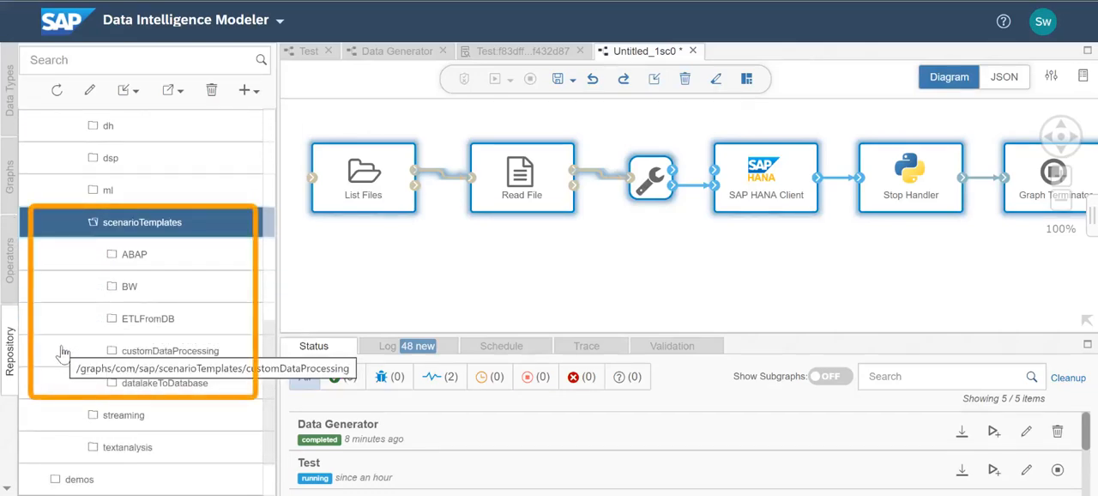
{"action": "mouse_move", "coordinate": [110, 257]}
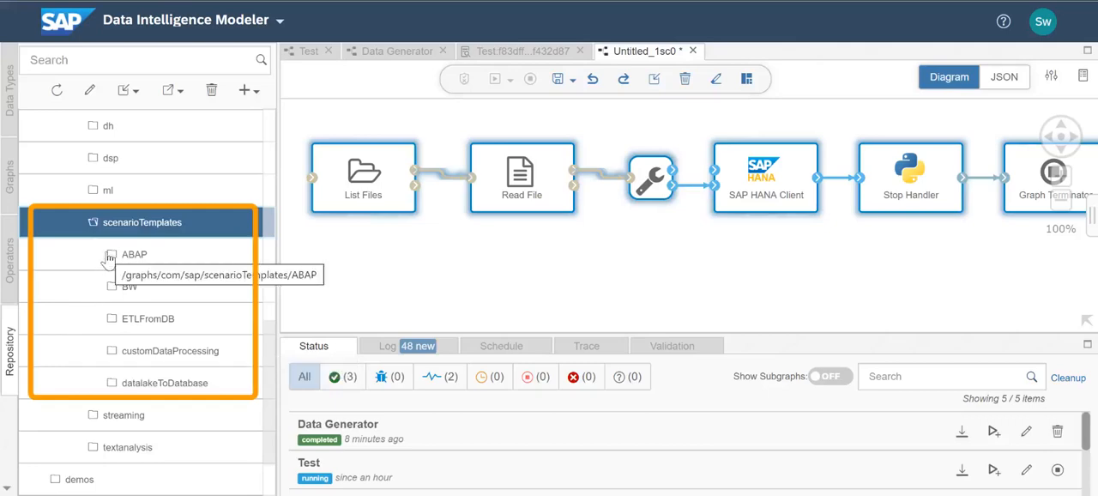
{"action": "left_click", "coordinate": [134, 254]}
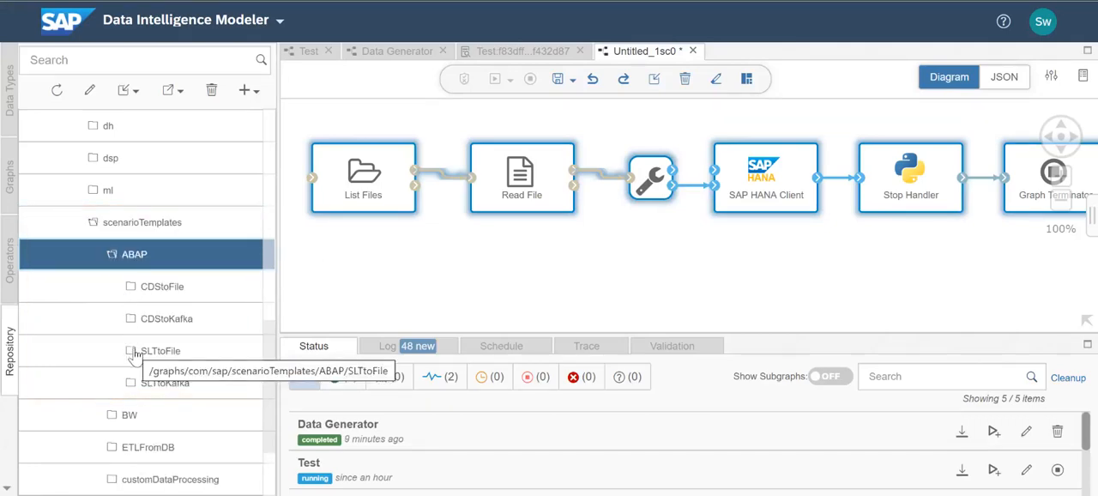
{"action": "mouse_move", "coordinate": [134, 382]}
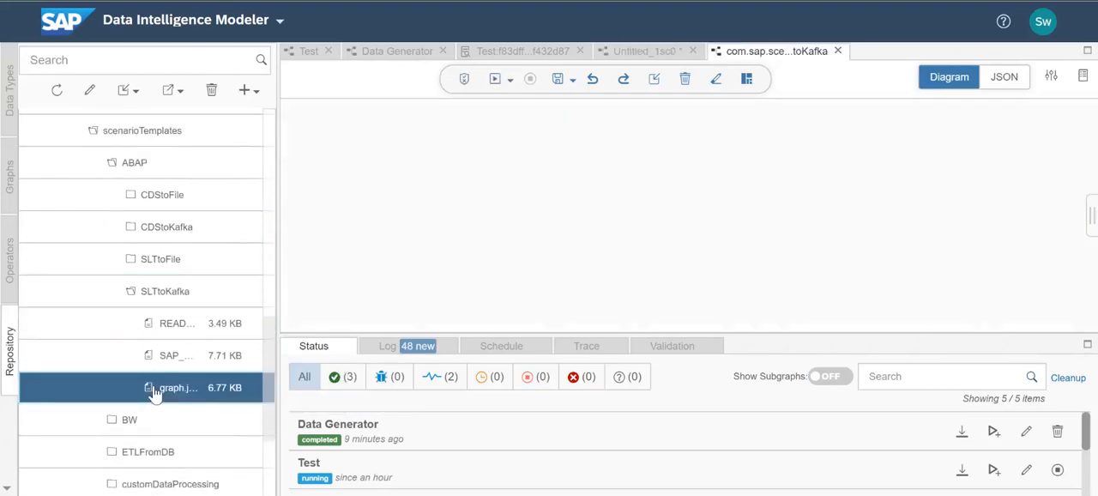
{"action": "double_click", "coordinate": [174, 388]}
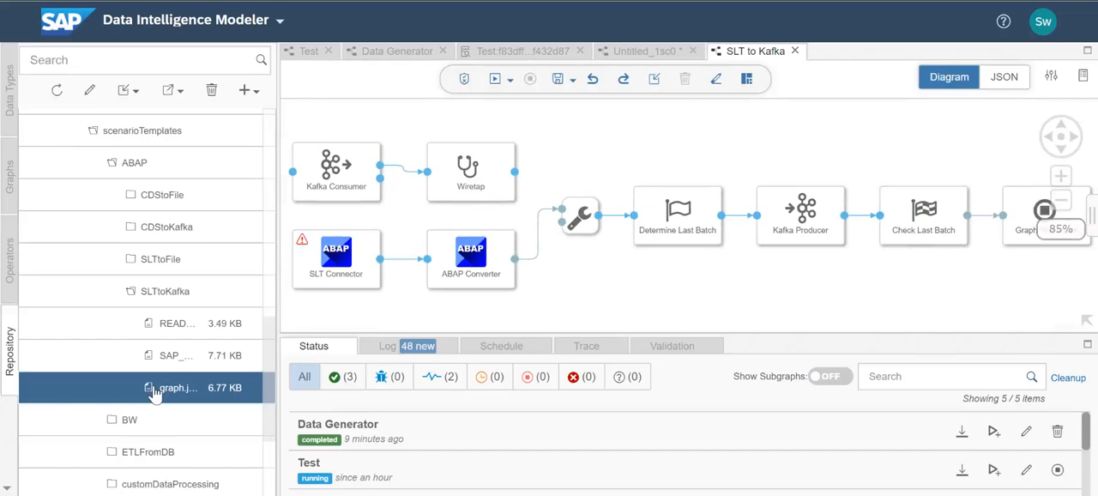